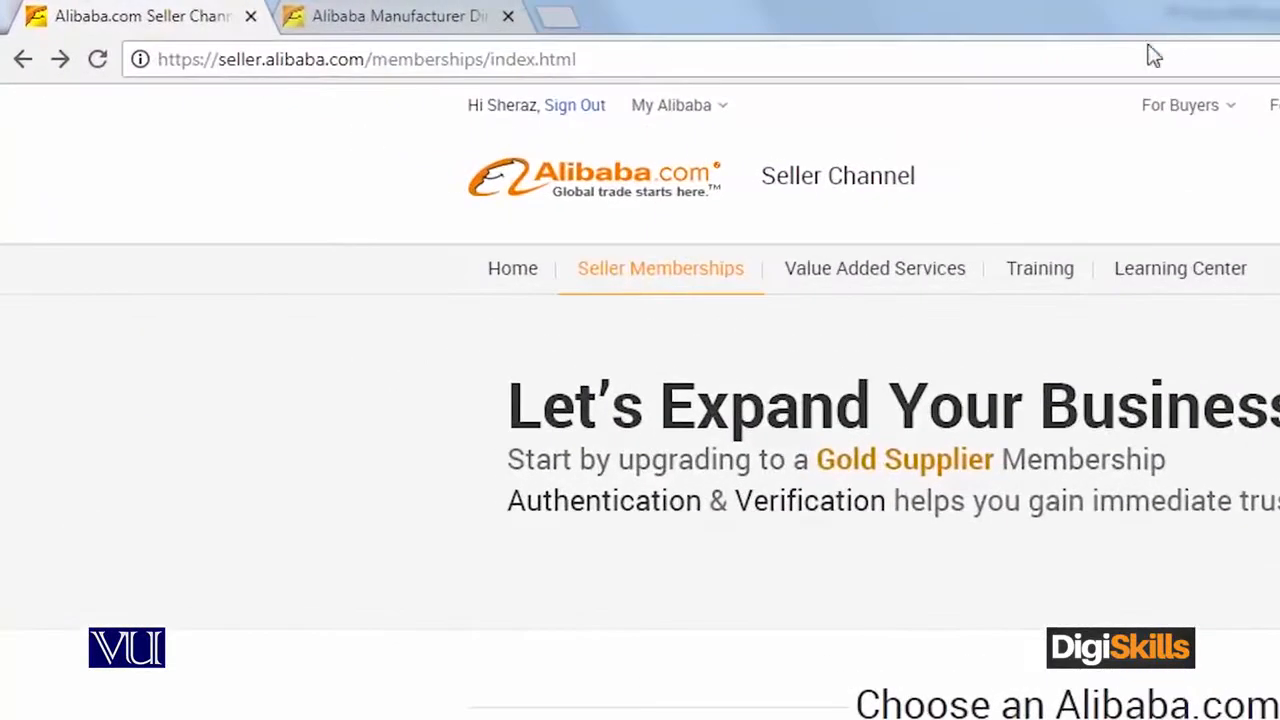
Go to Manage Products under Sell from the My Alibaba menu.
left_click(672, 104)
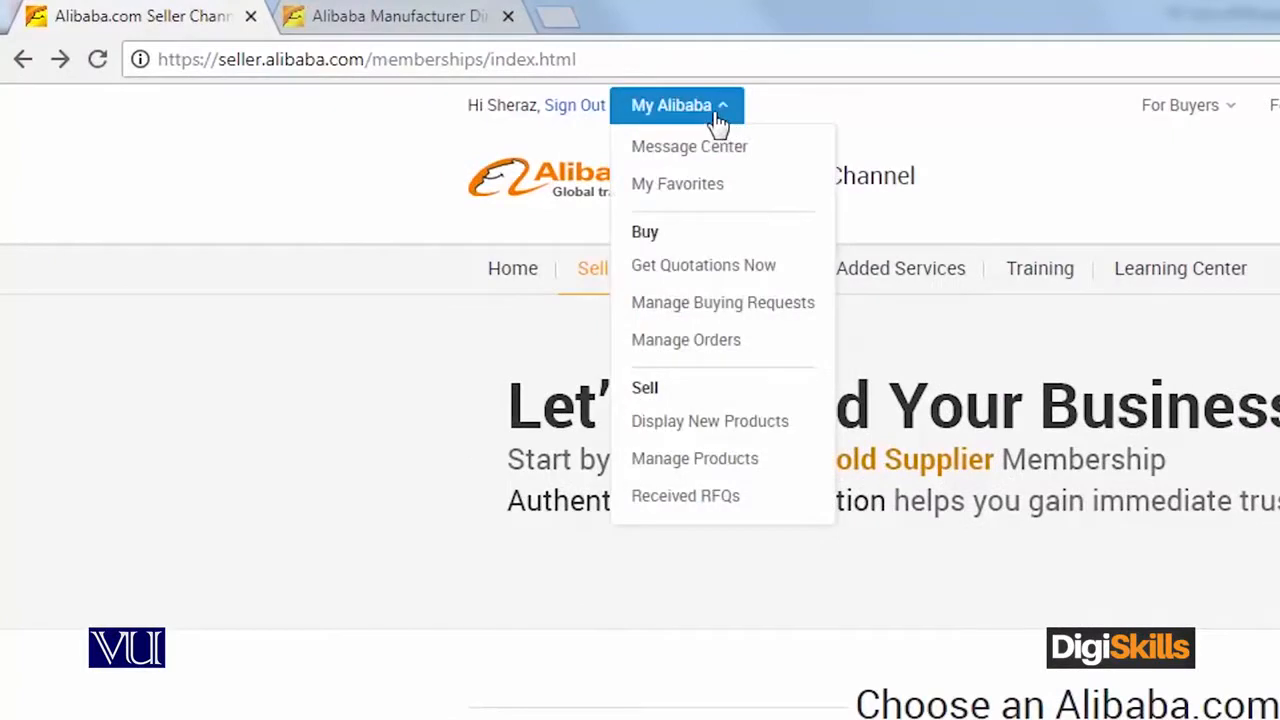
mouse_move(712, 460)
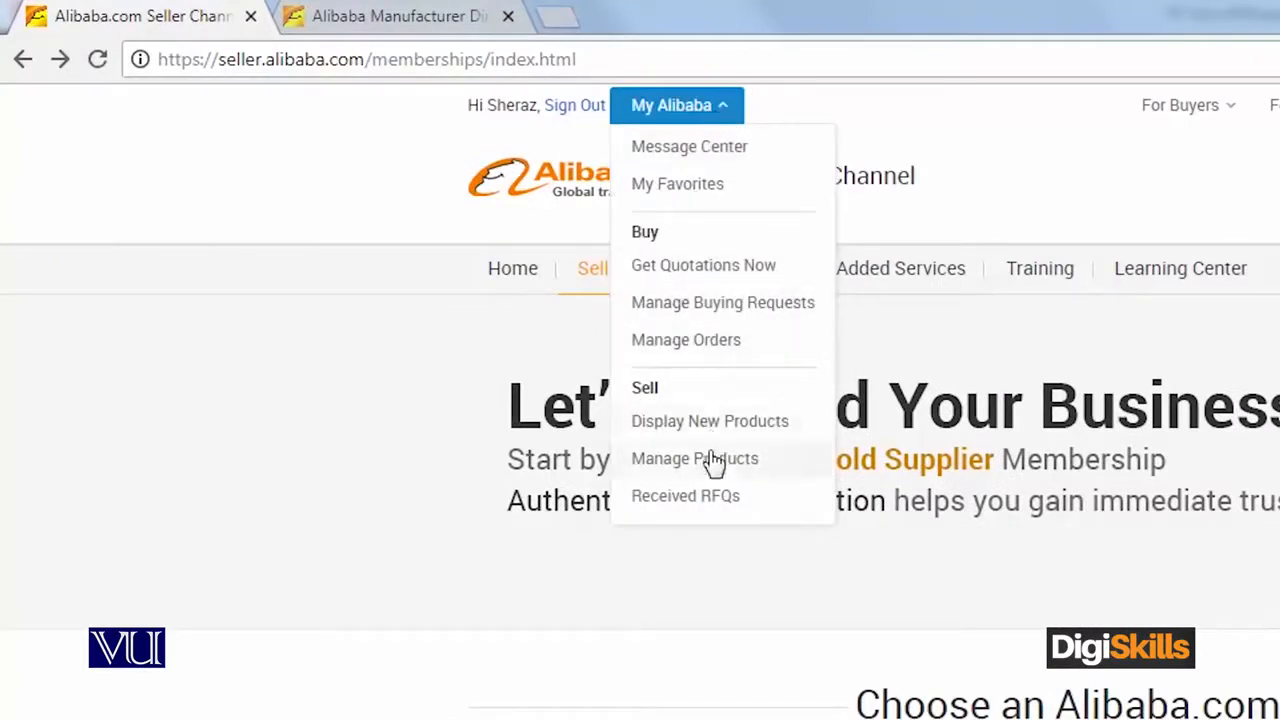
left_click(694, 458)
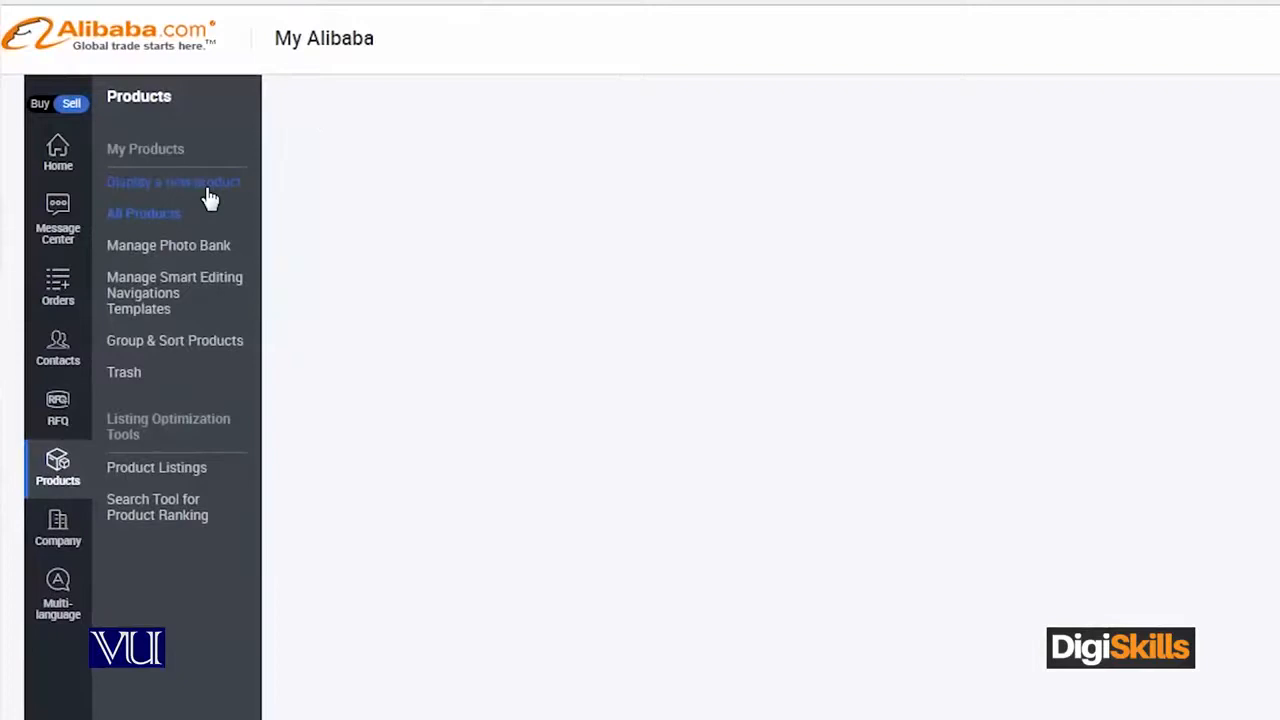
mouse_move(340, 292)
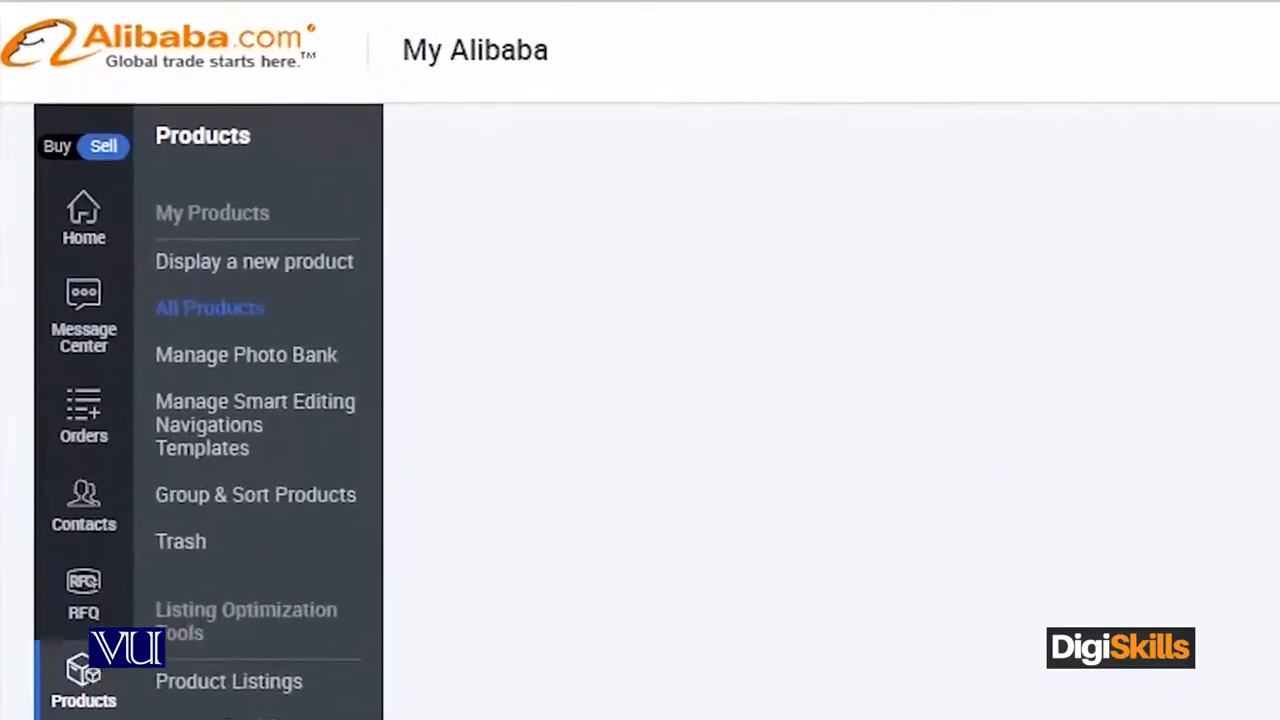
mouse_move(316, 290)
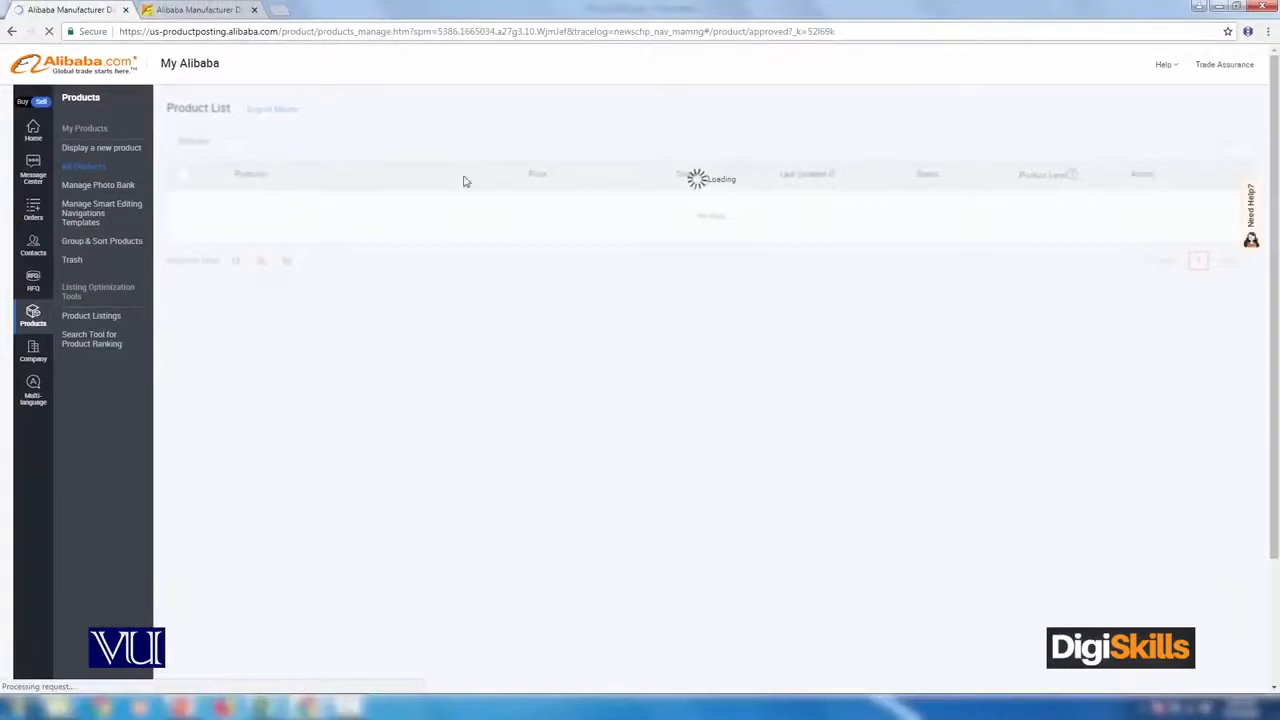
mouse_move(1040, 292)
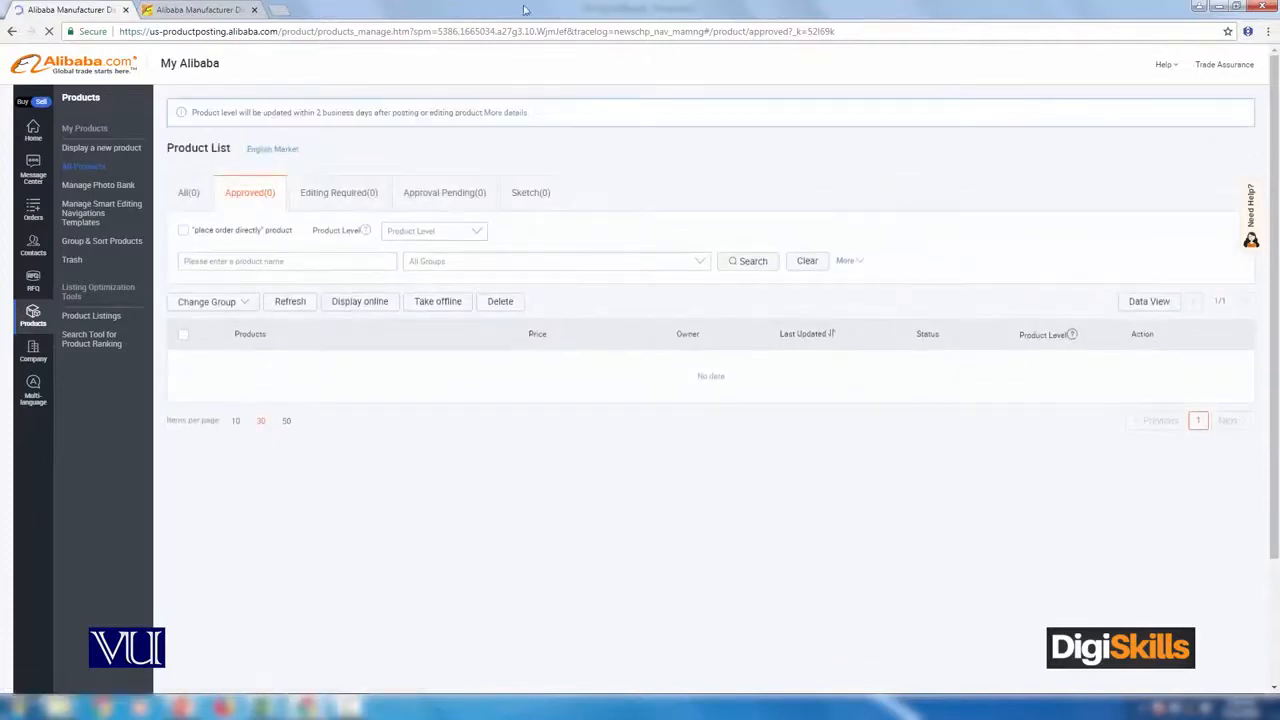
mouse_move(588, 400)
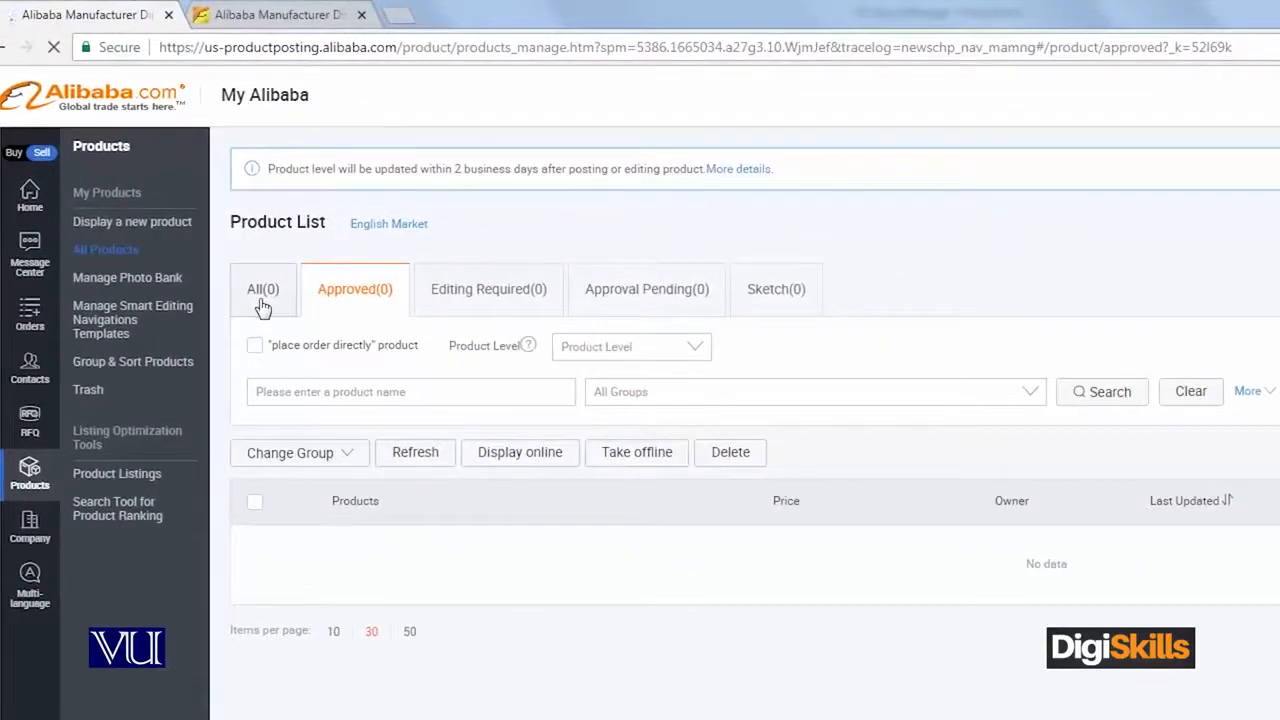
mouse_move(524, 304)
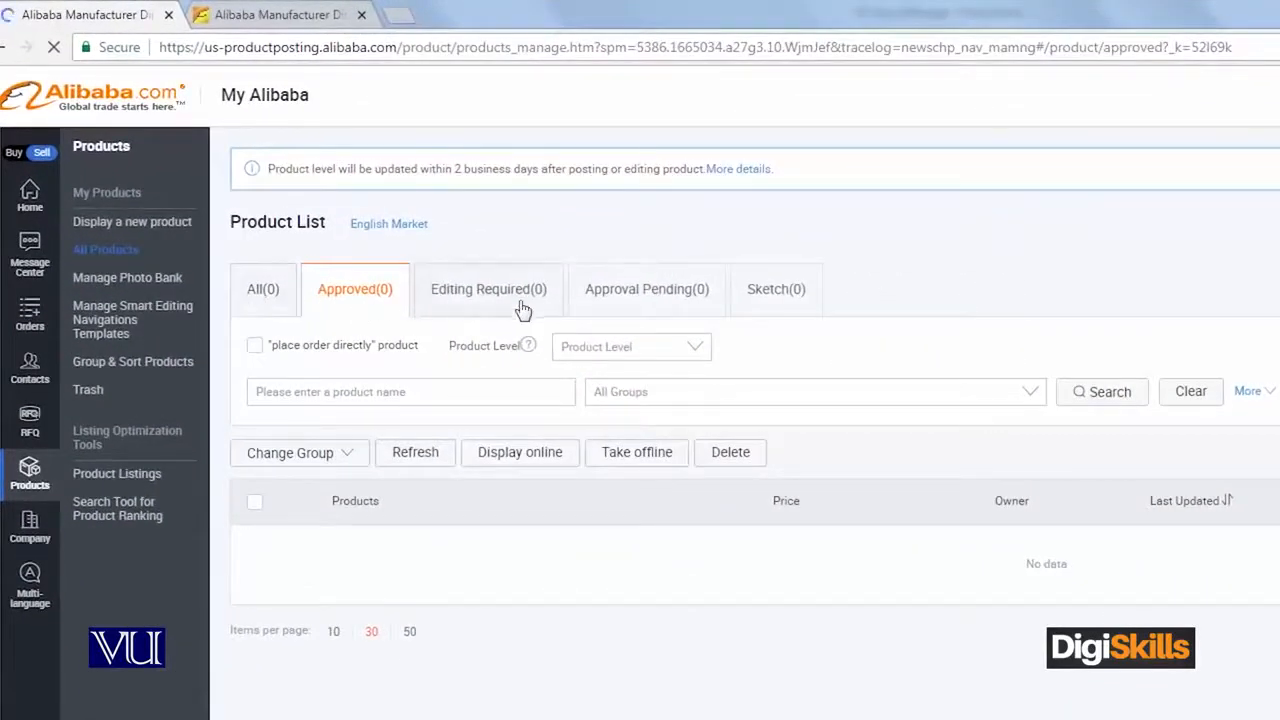
mouse_move(630, 304)
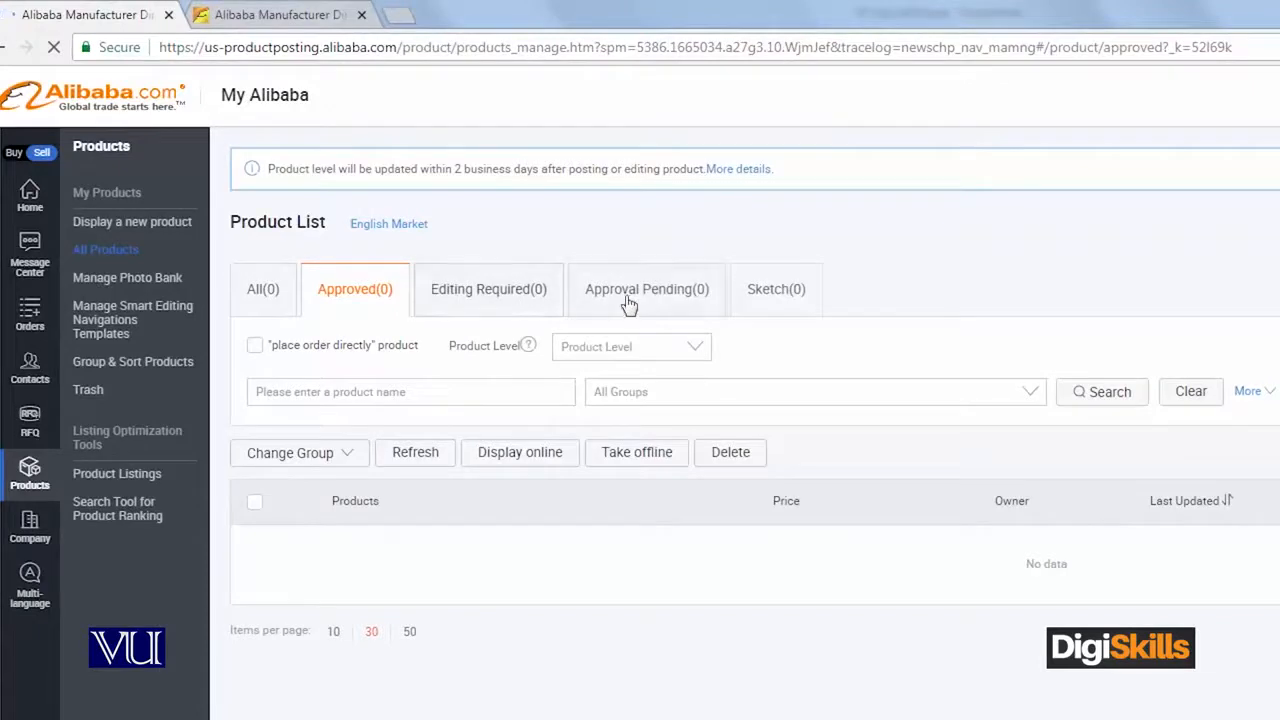
mouse_move(808, 304)
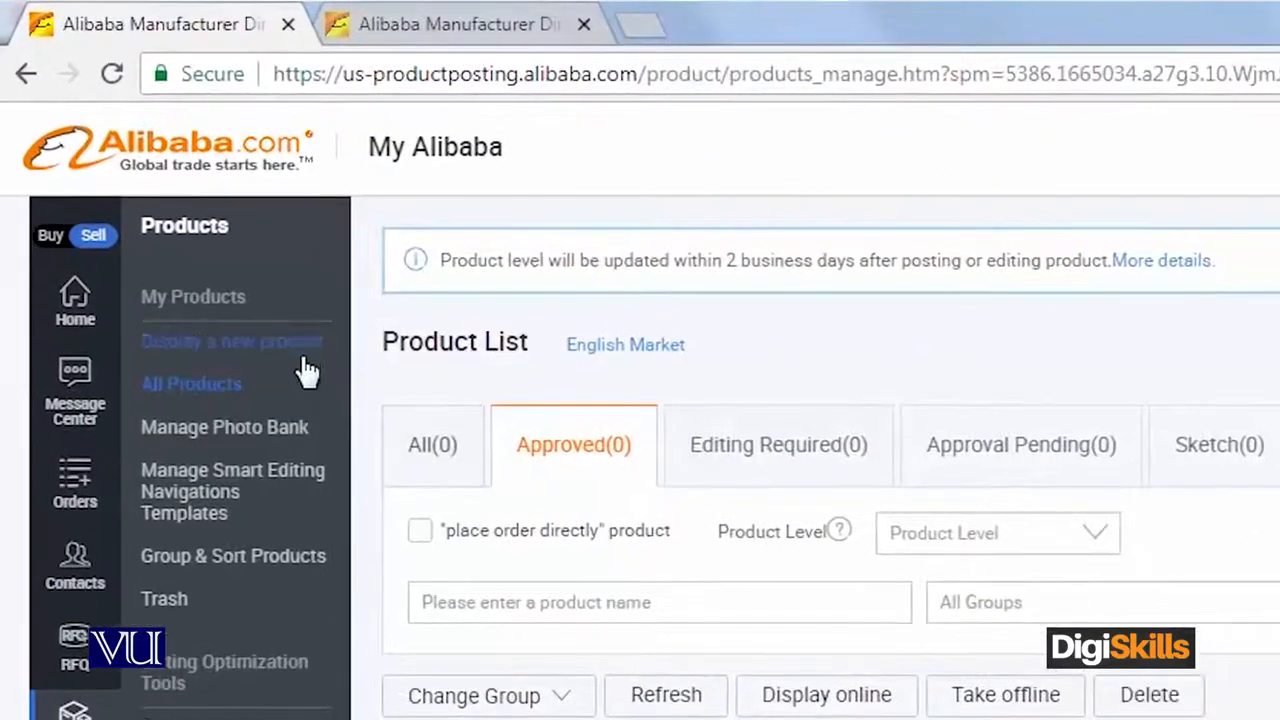
mouse_move(296, 304)
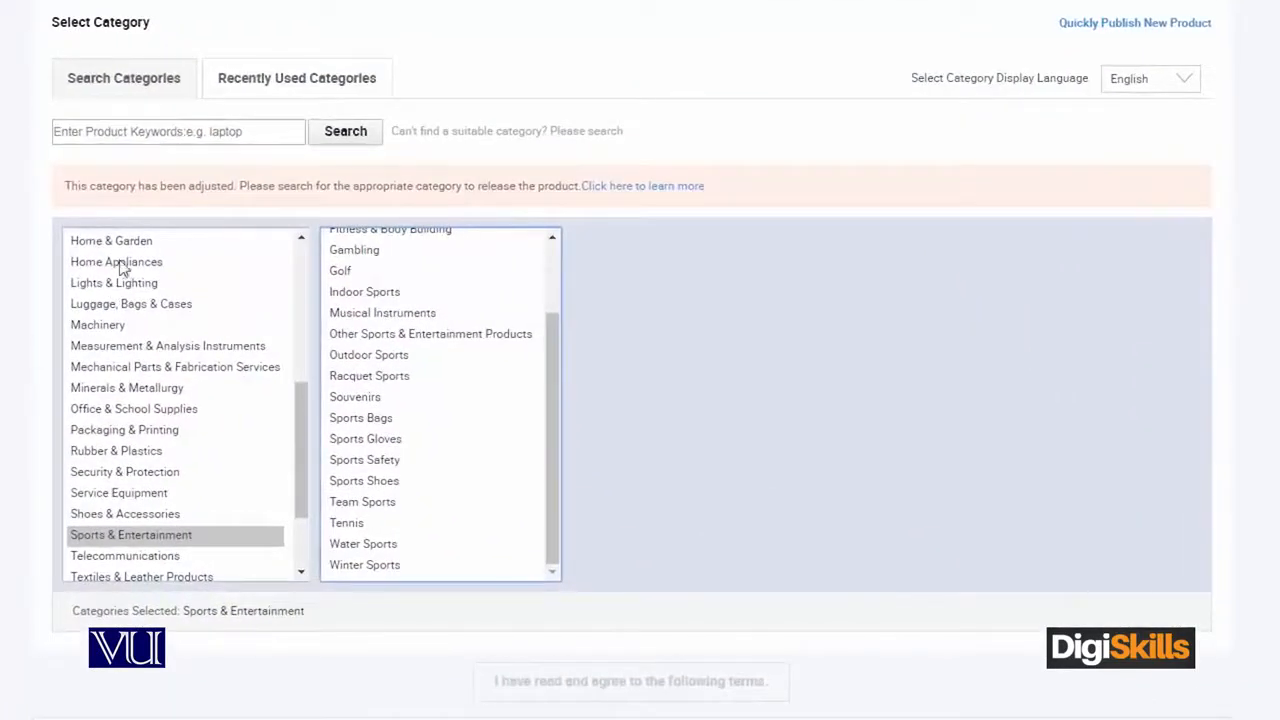
mouse_move(154, 544)
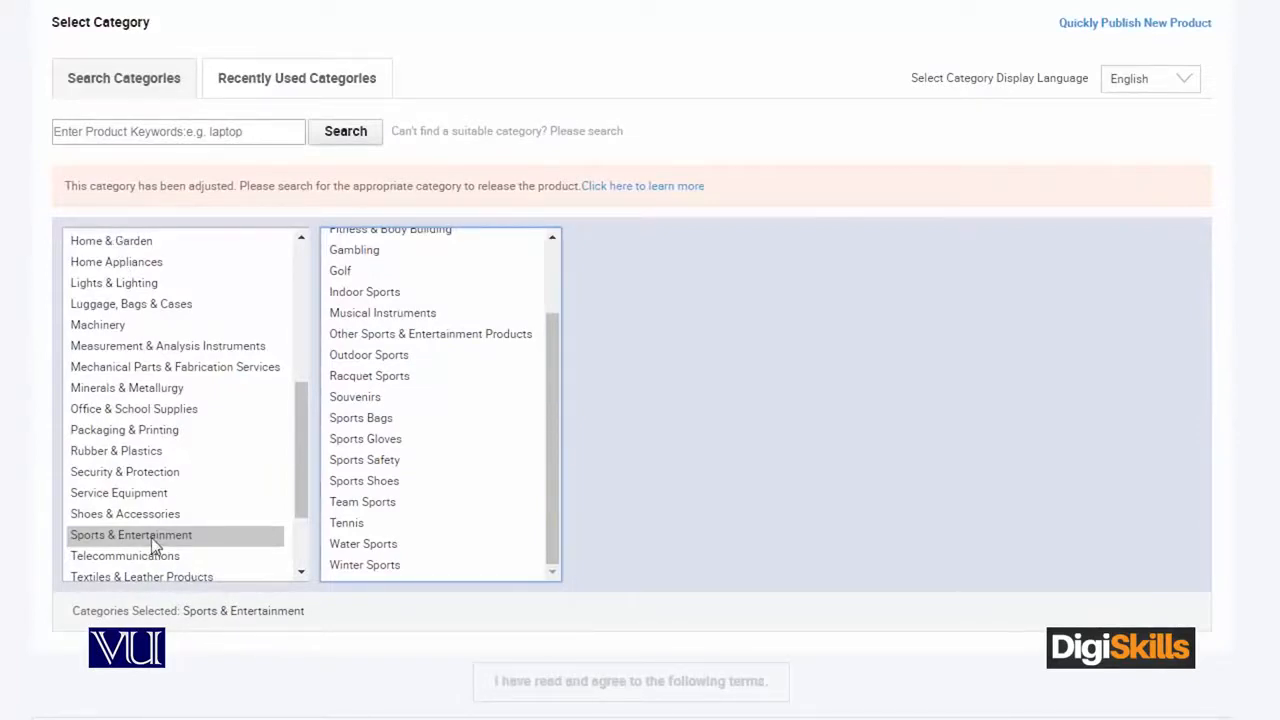
Select Sports & Entertainment > Tennis > Tennis Rackets as the product category.
left_click(130, 536)
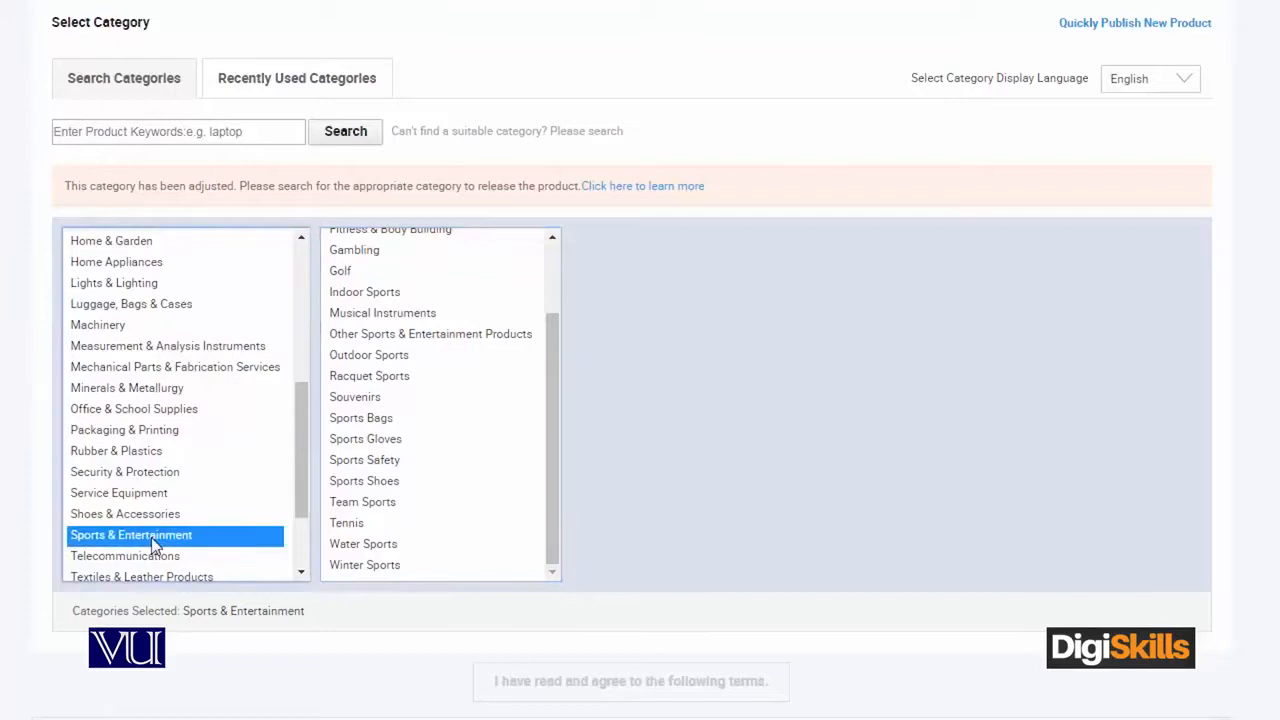
mouse_move(390, 458)
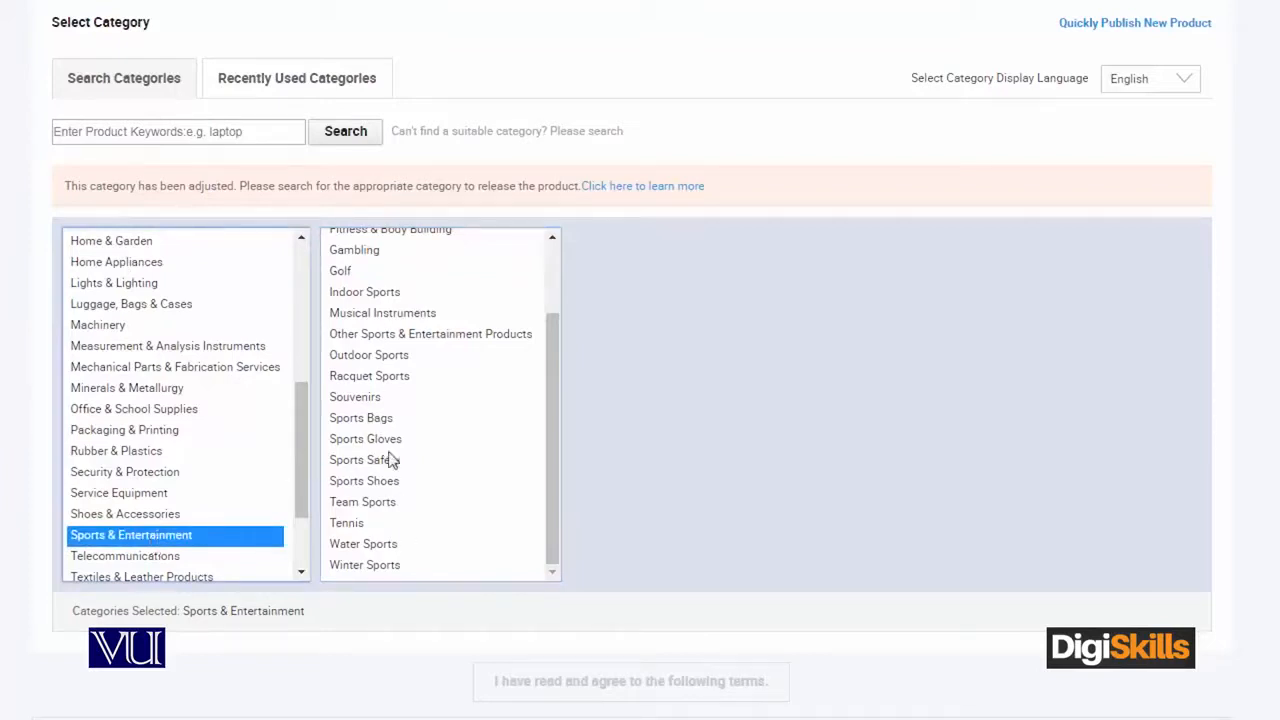
mouse_move(396, 462)
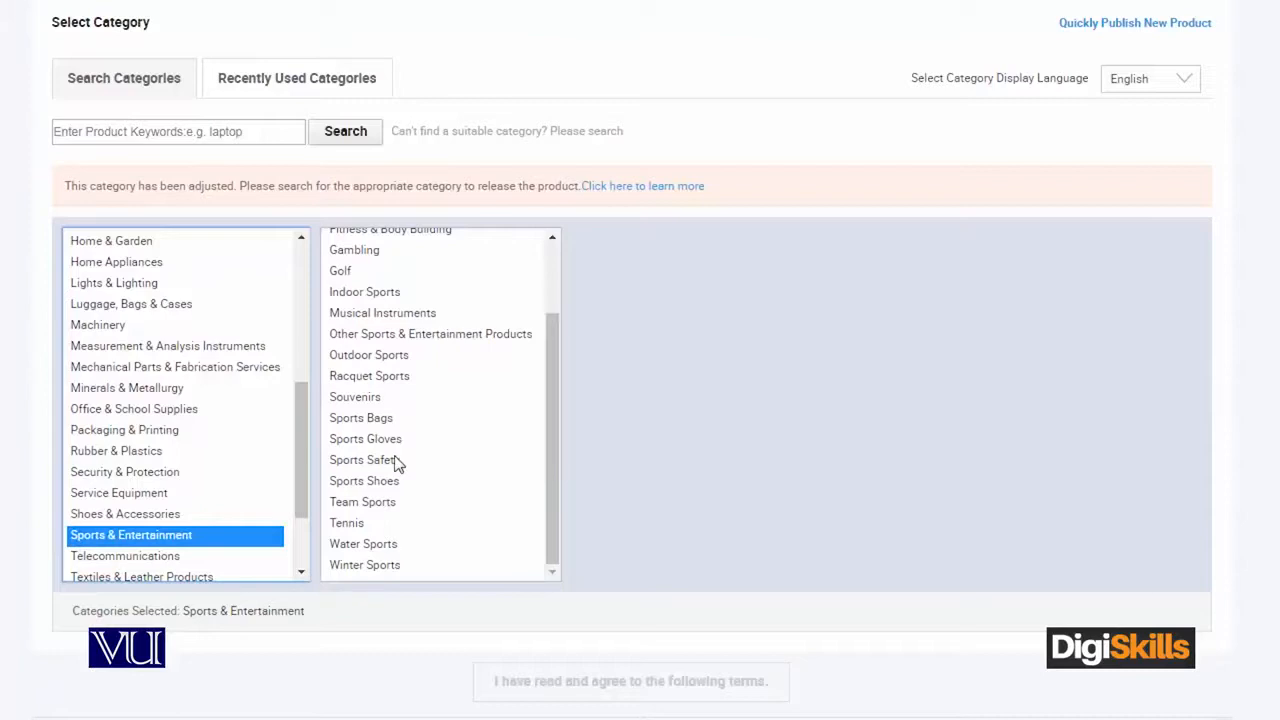
left_click(346, 522)
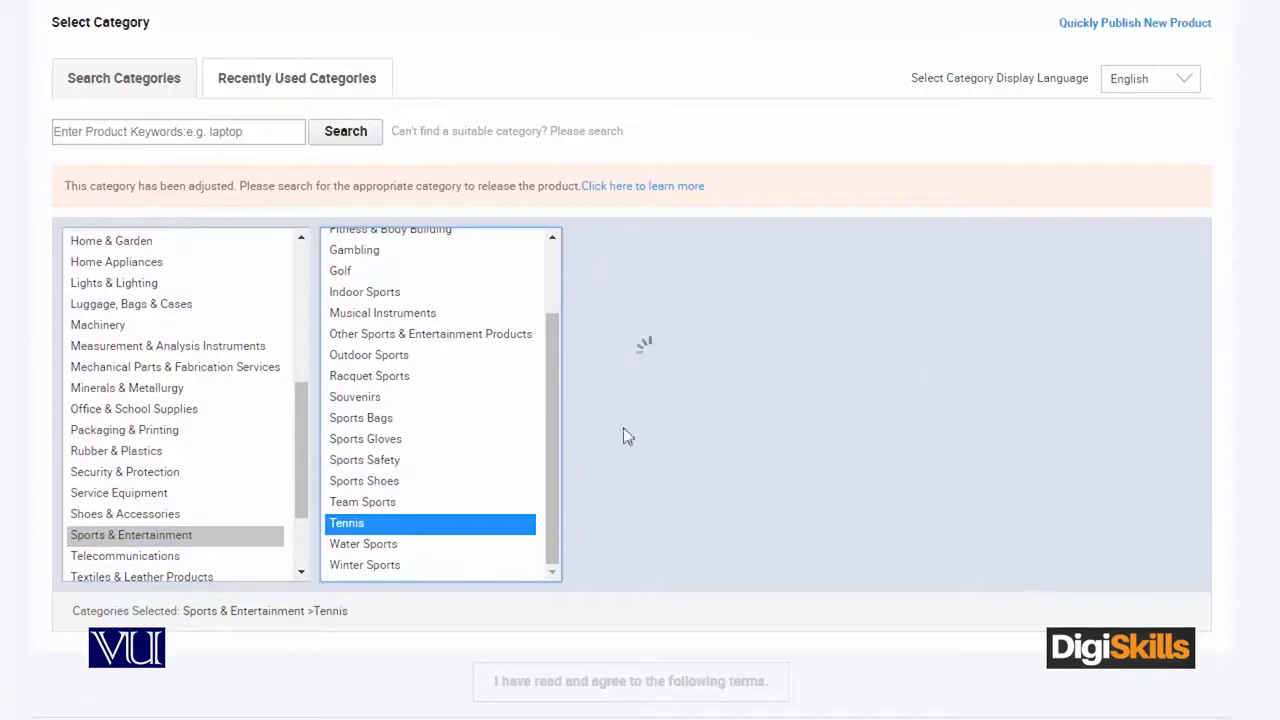
left_click(346, 524)
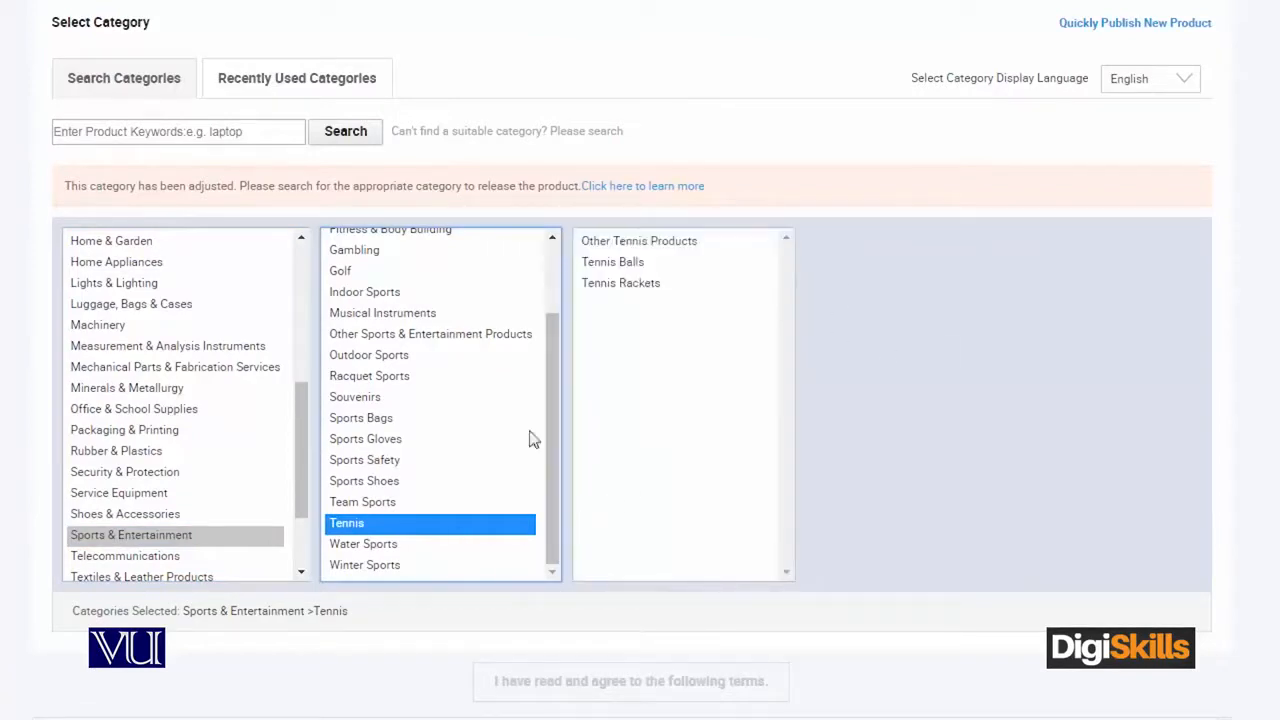
left_click(620, 284)
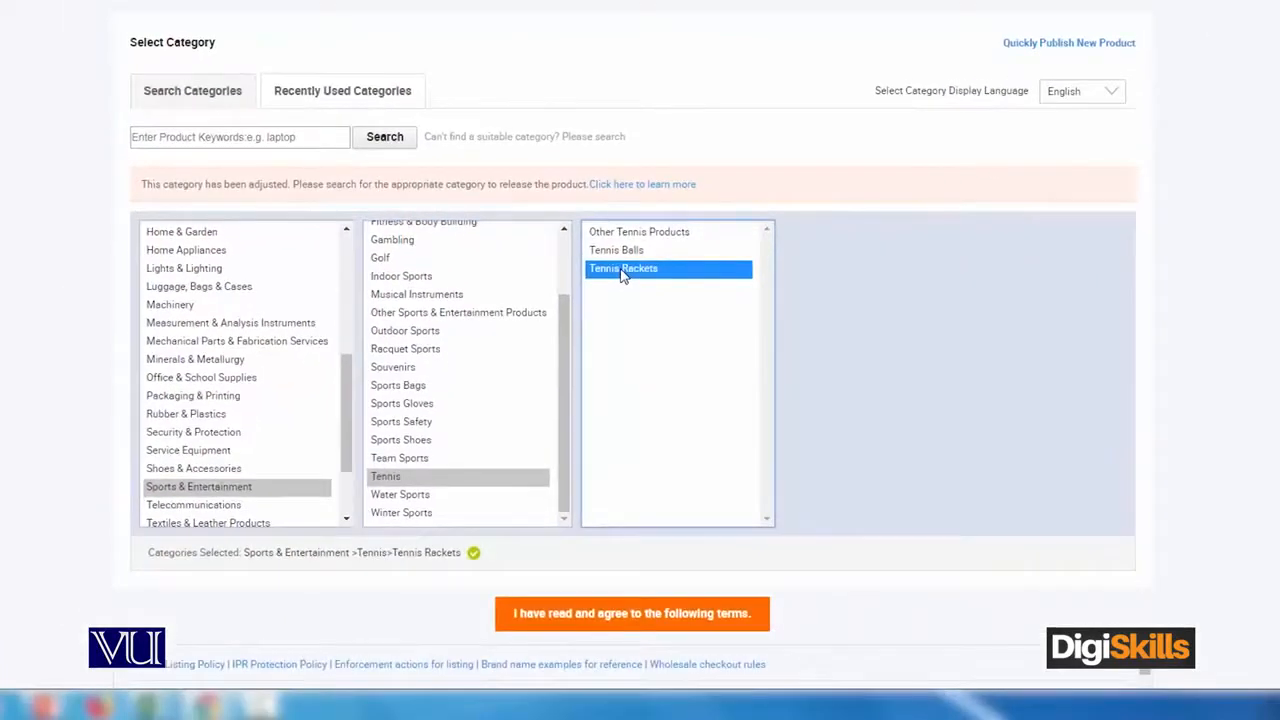
mouse_move(404, 276)
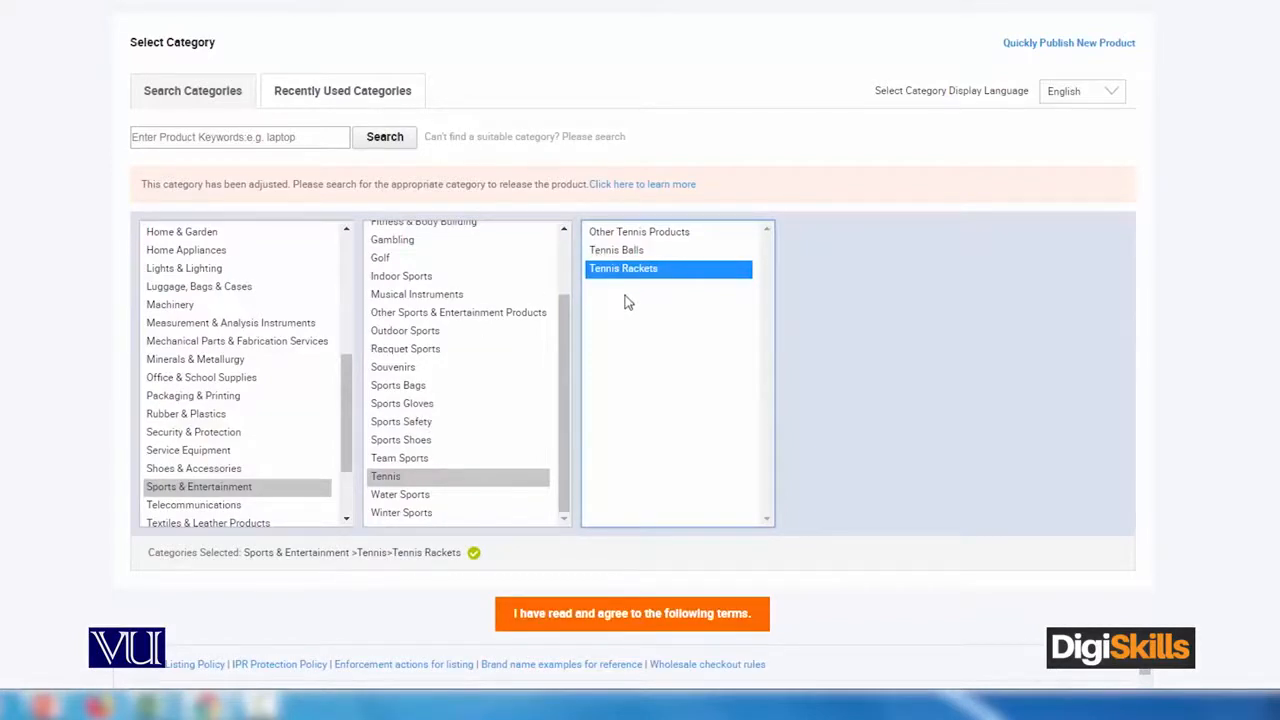
mouse_move(678, 616)
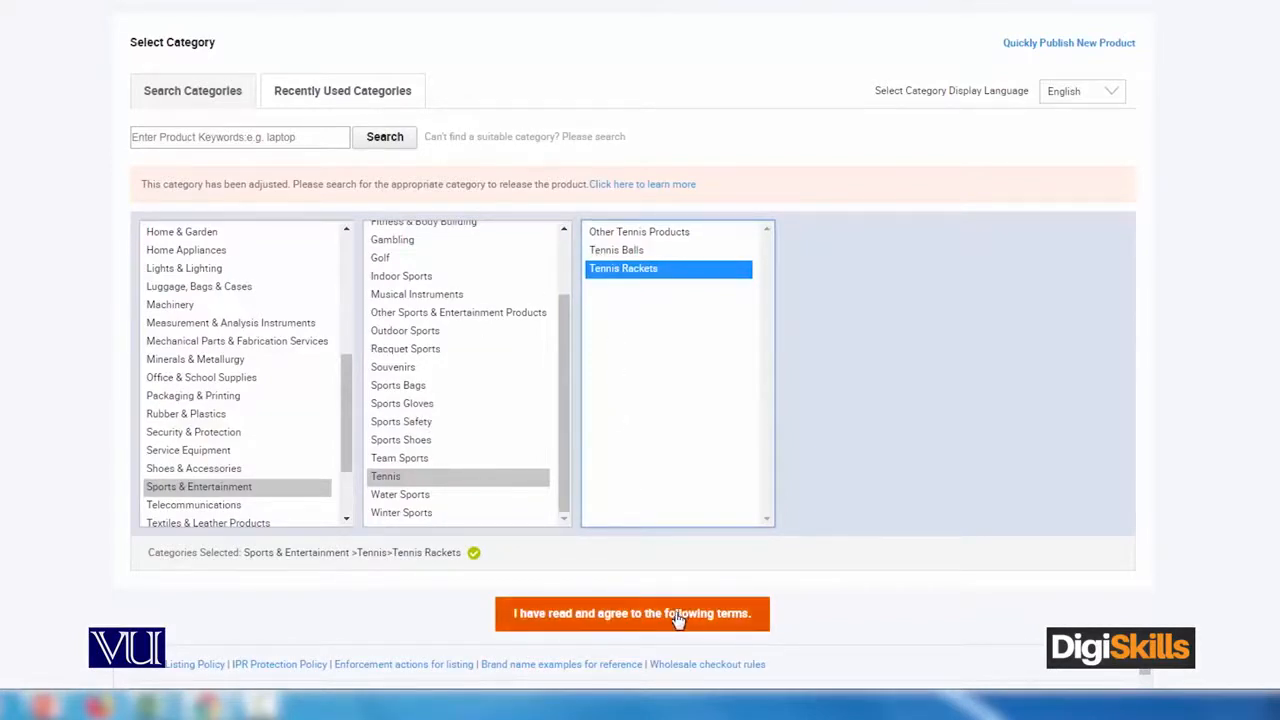
Accept the category terms and decline the image protection agreement with 'Not now'.
left_click(632, 612)
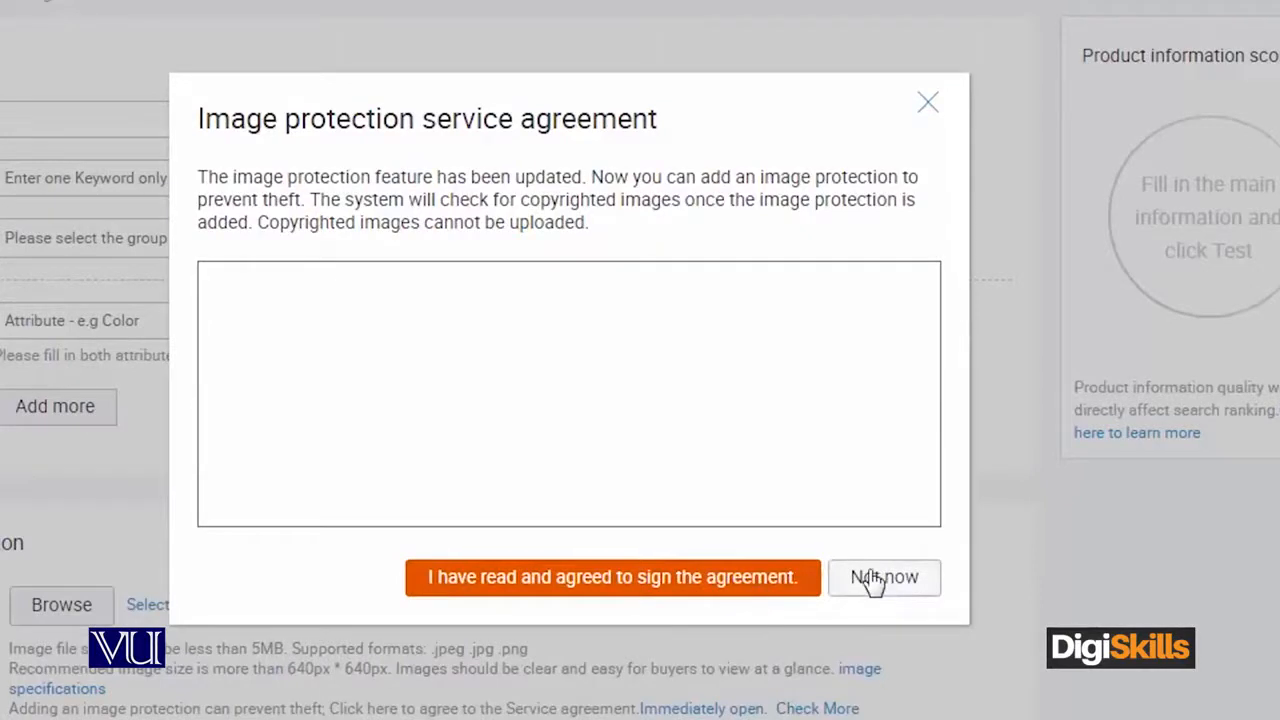
left_click(884, 576)
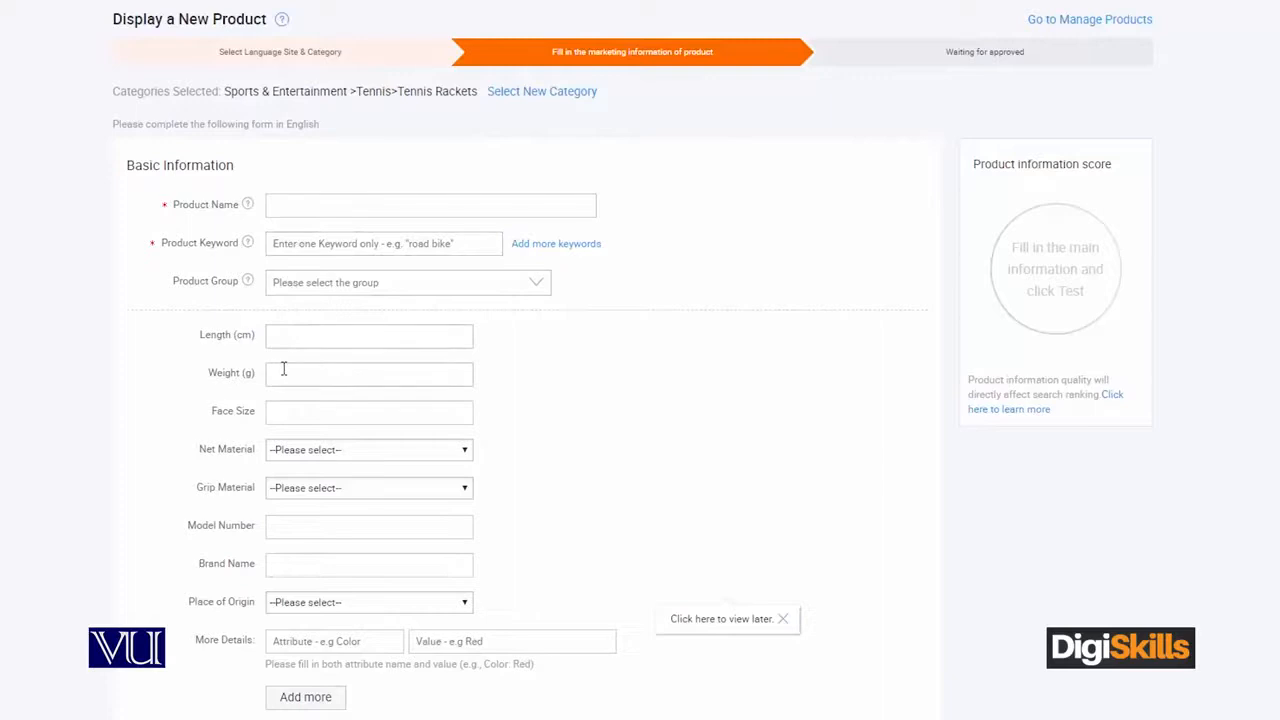
Move past Product Detail Information down to the Trade Information section.
scroll("down", 3)
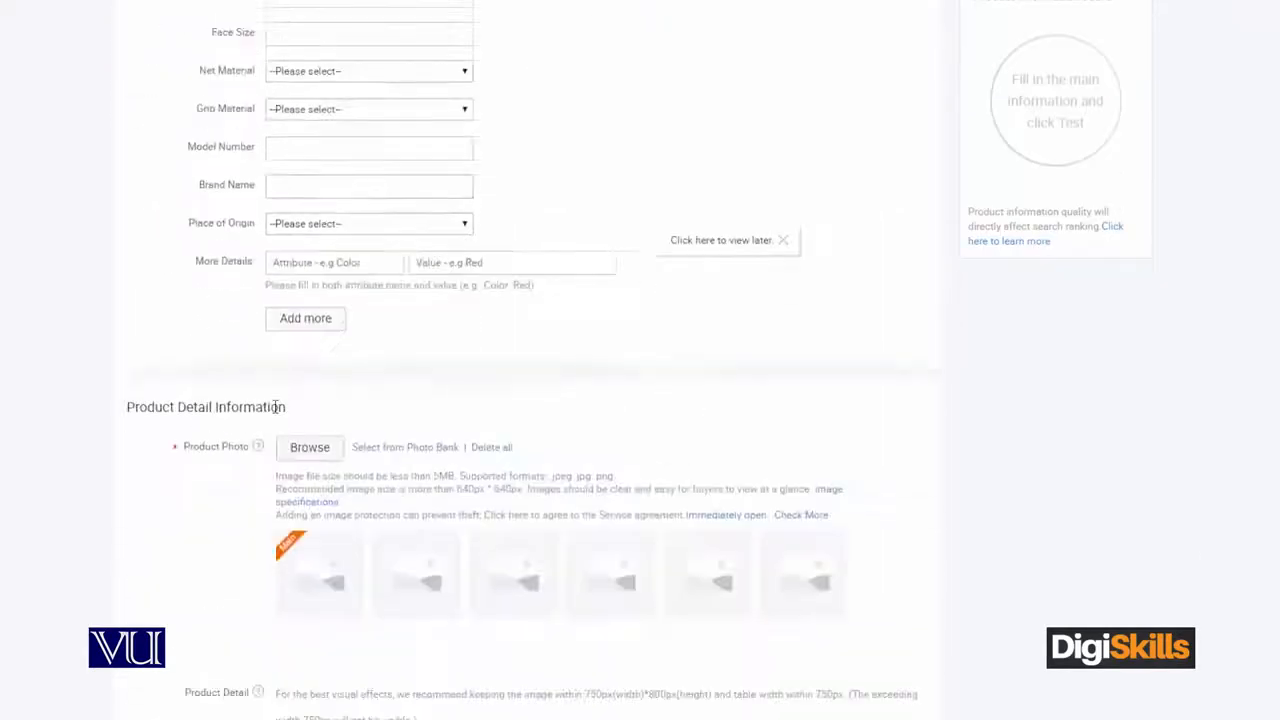
scroll("down", 3)
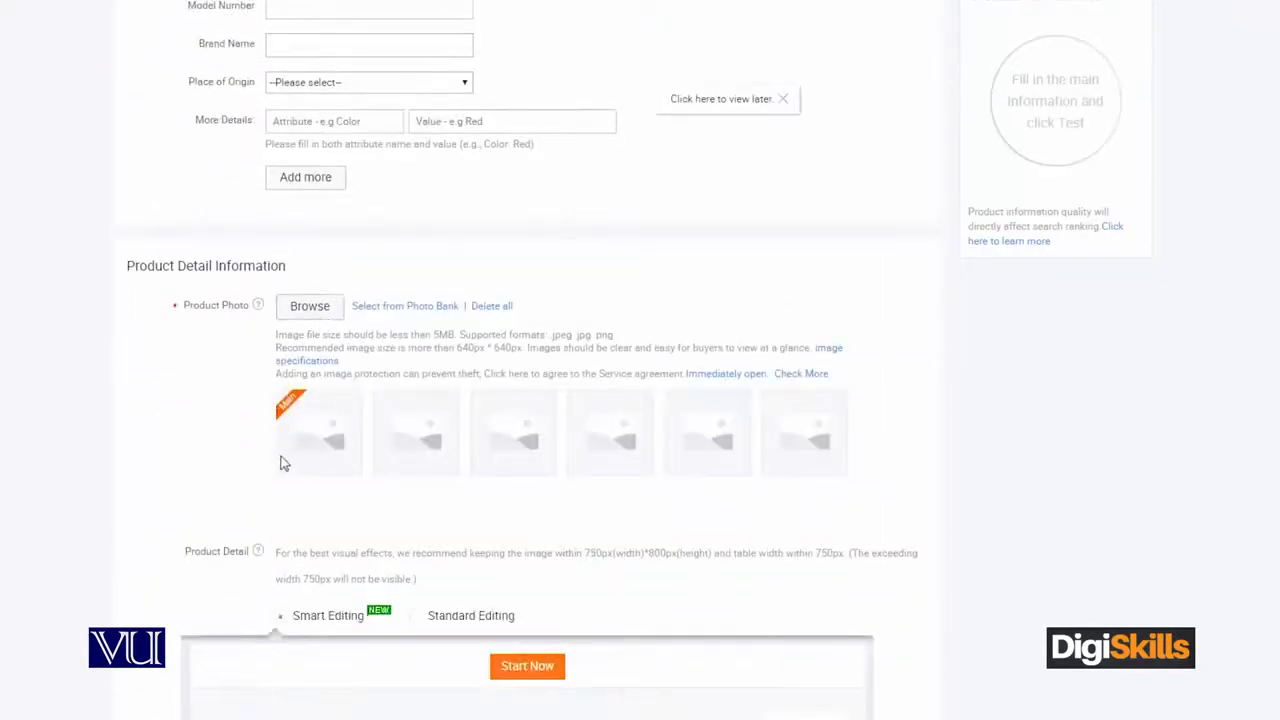
scroll("down", 3)
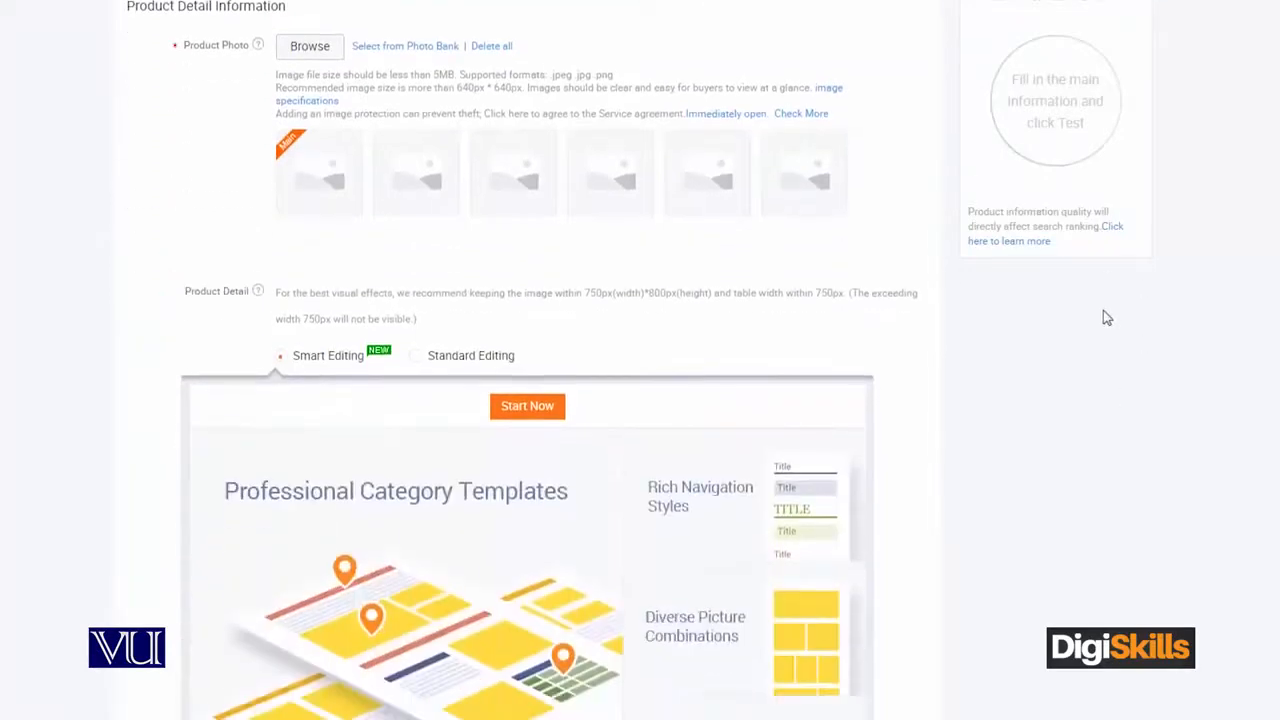
scroll("down", 3)
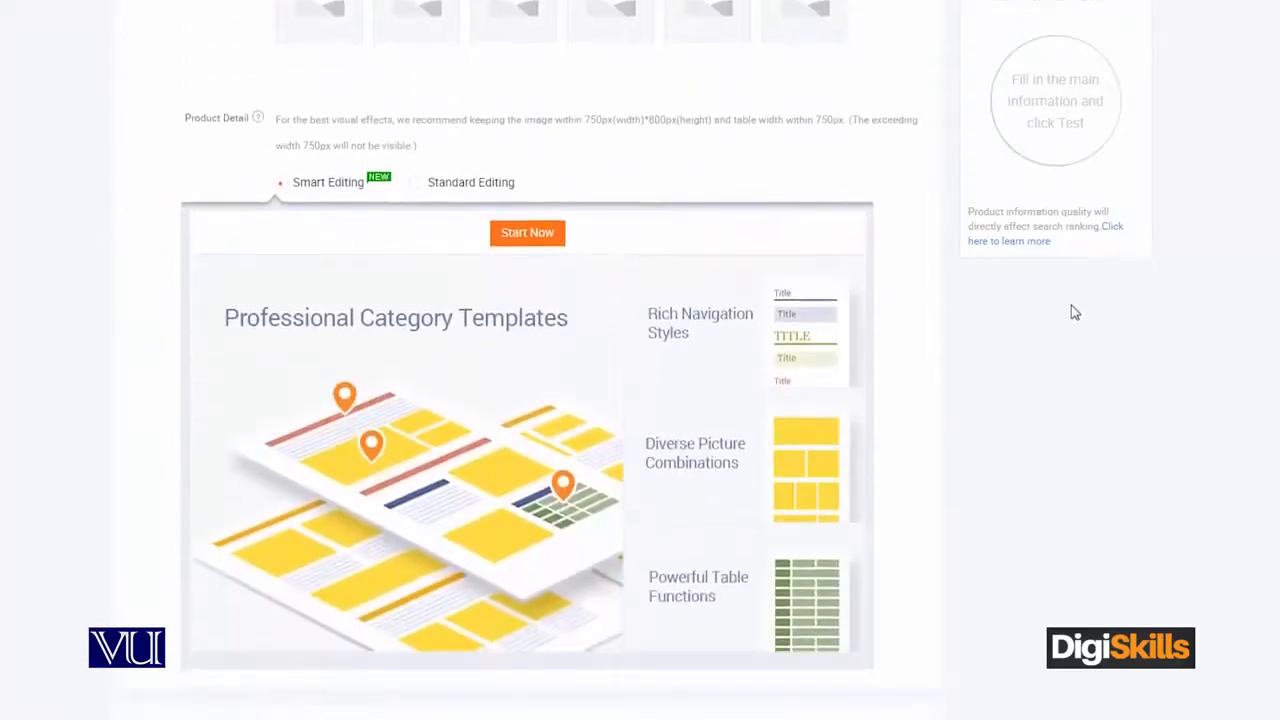
scroll("down", 3)
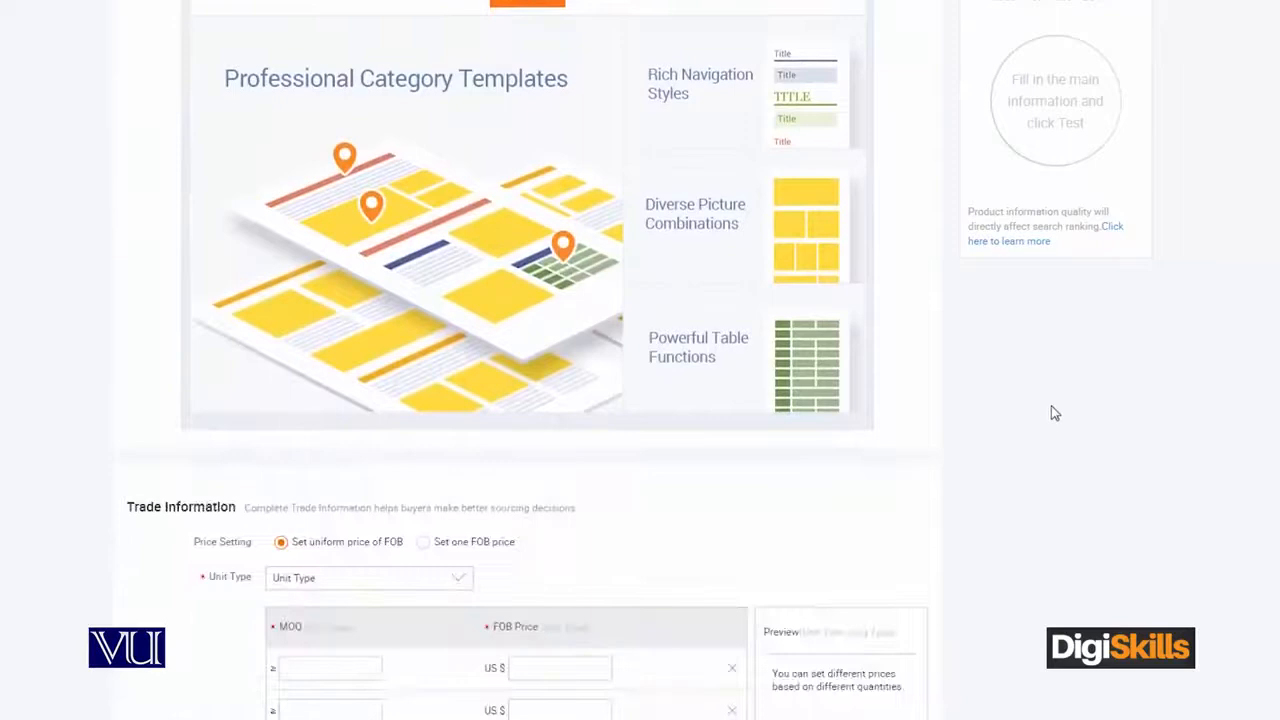
scroll("down", 3)
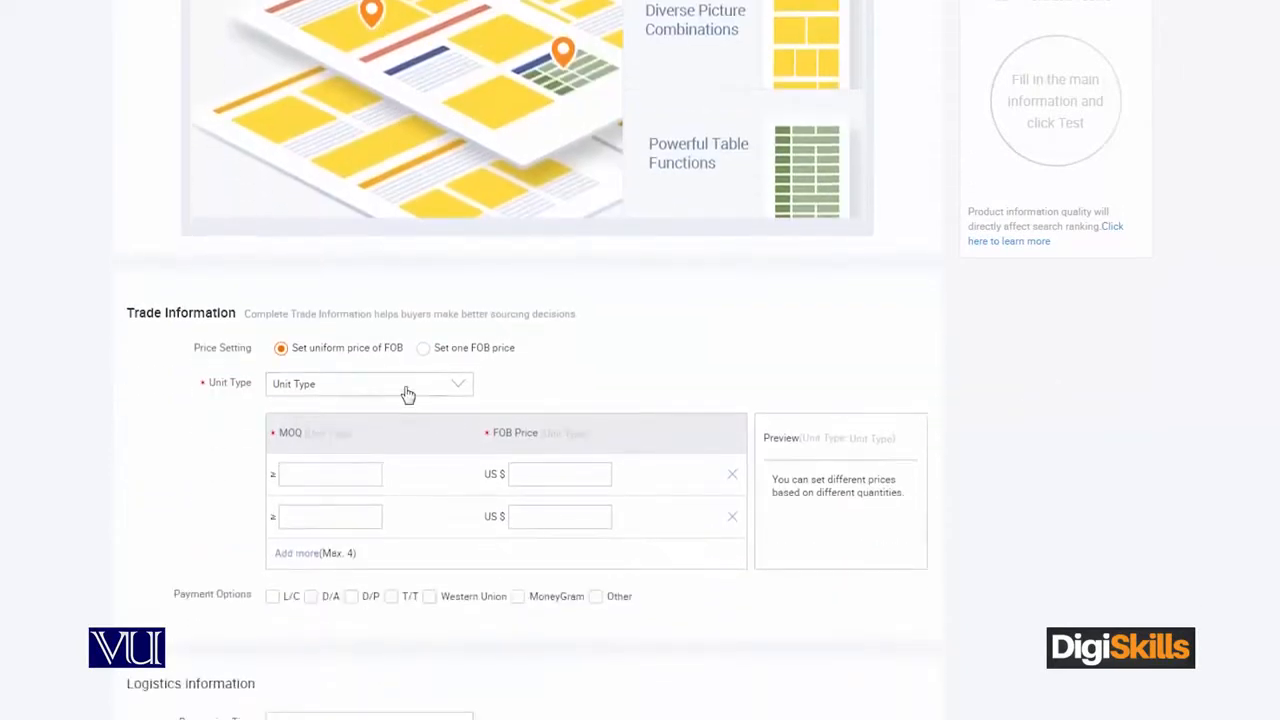
Review the Unit Type choices and select the first FOB Price box.
left_click(368, 384)
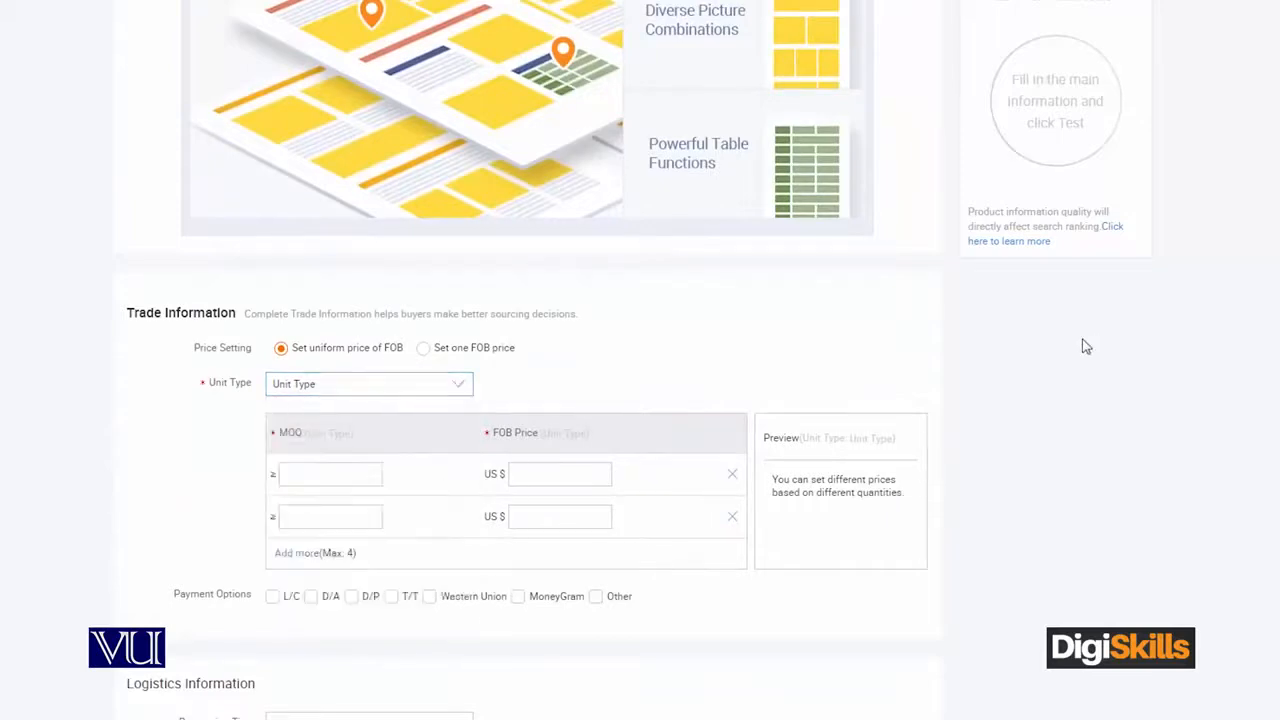
left_click(560, 472)
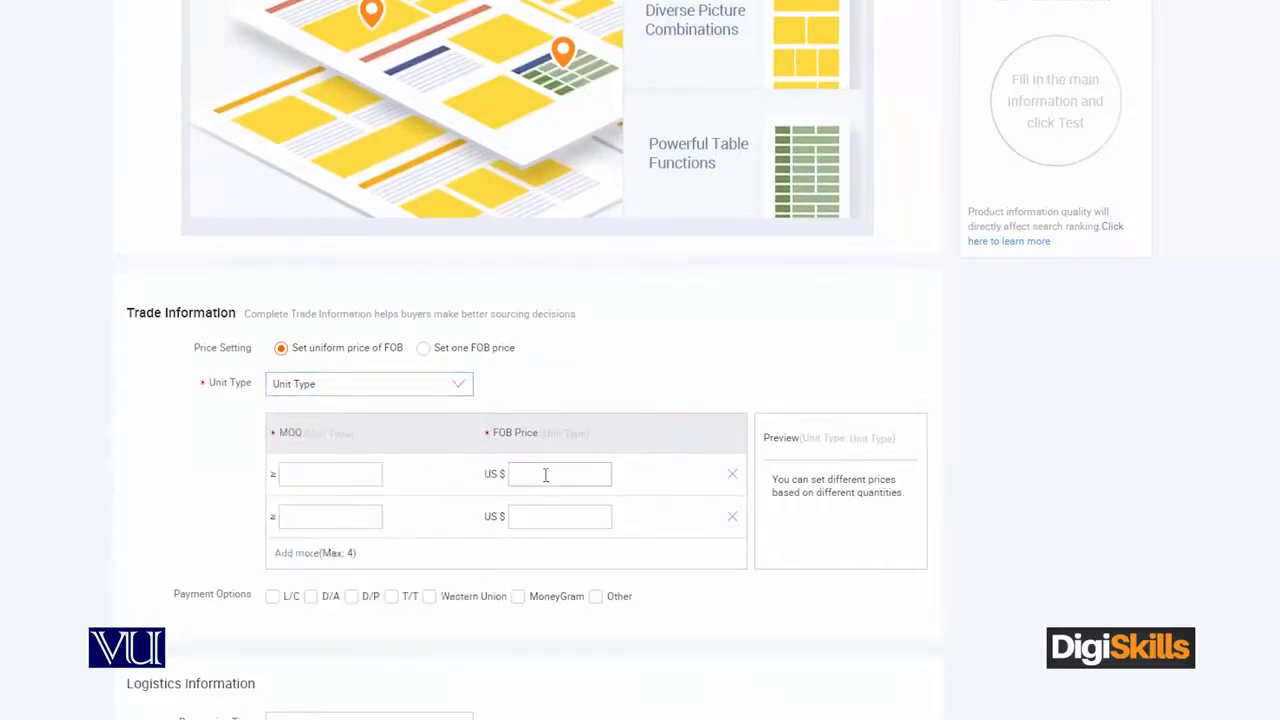
scroll("down", 3)
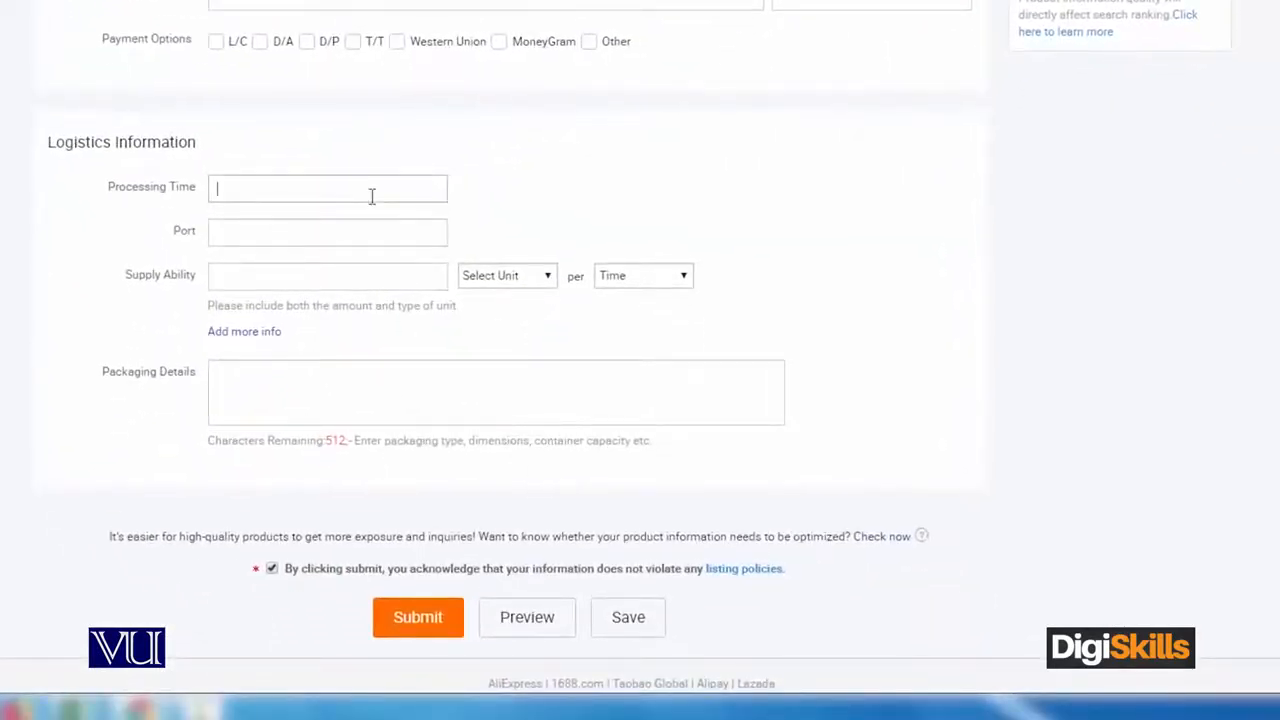
mouse_move(328, 232)
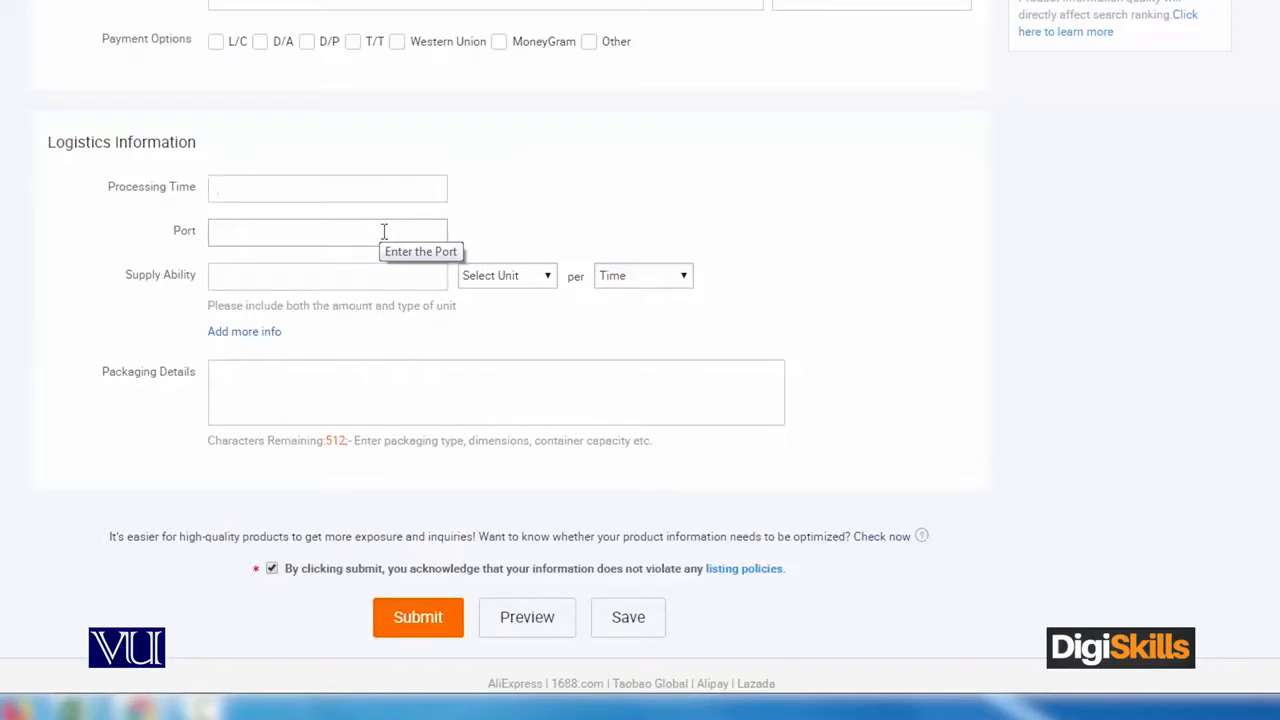
mouse_move(256, 312)
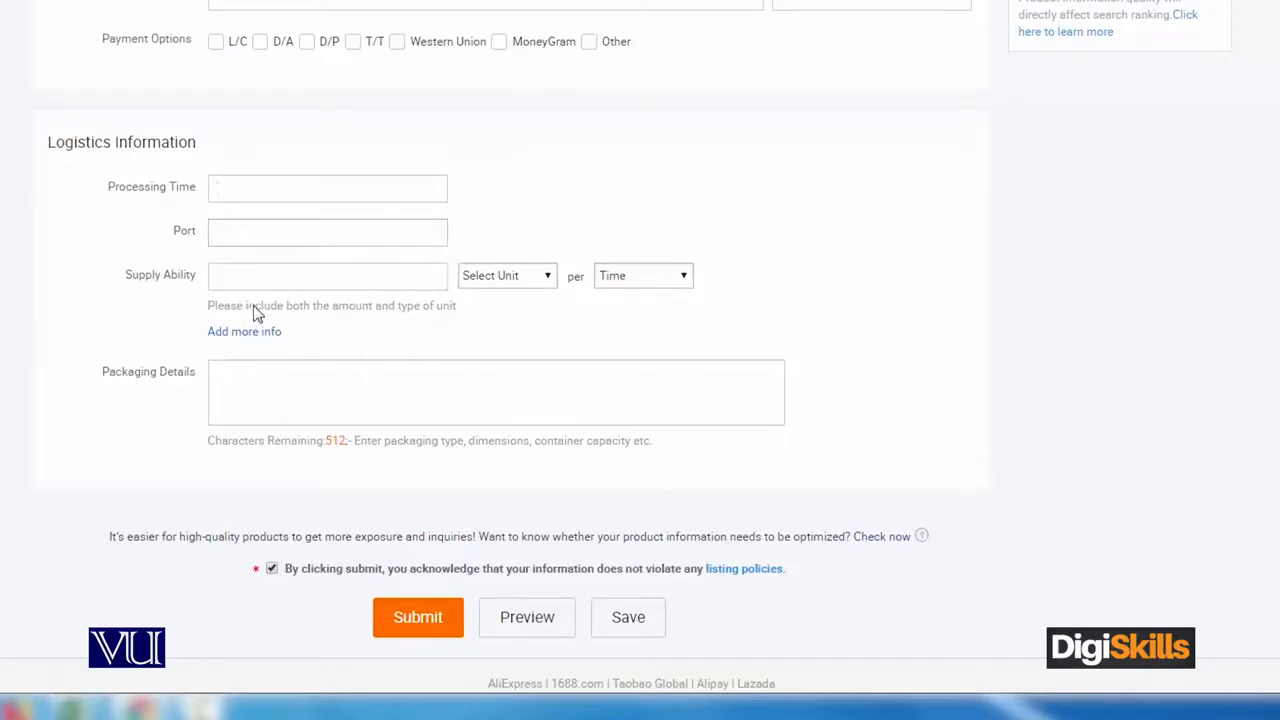
Look over the Logistics Information fields: processing time, port, supply ability, packaging.
left_click(328, 188)
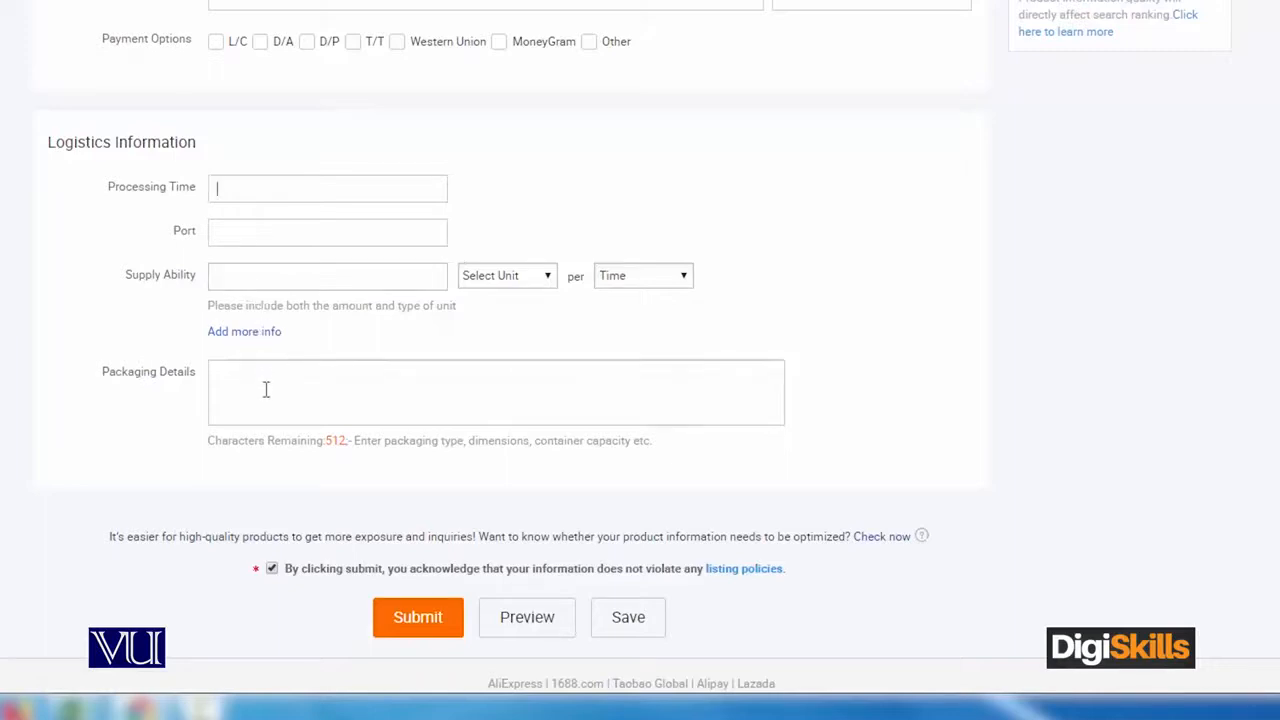
mouse_move(444, 376)
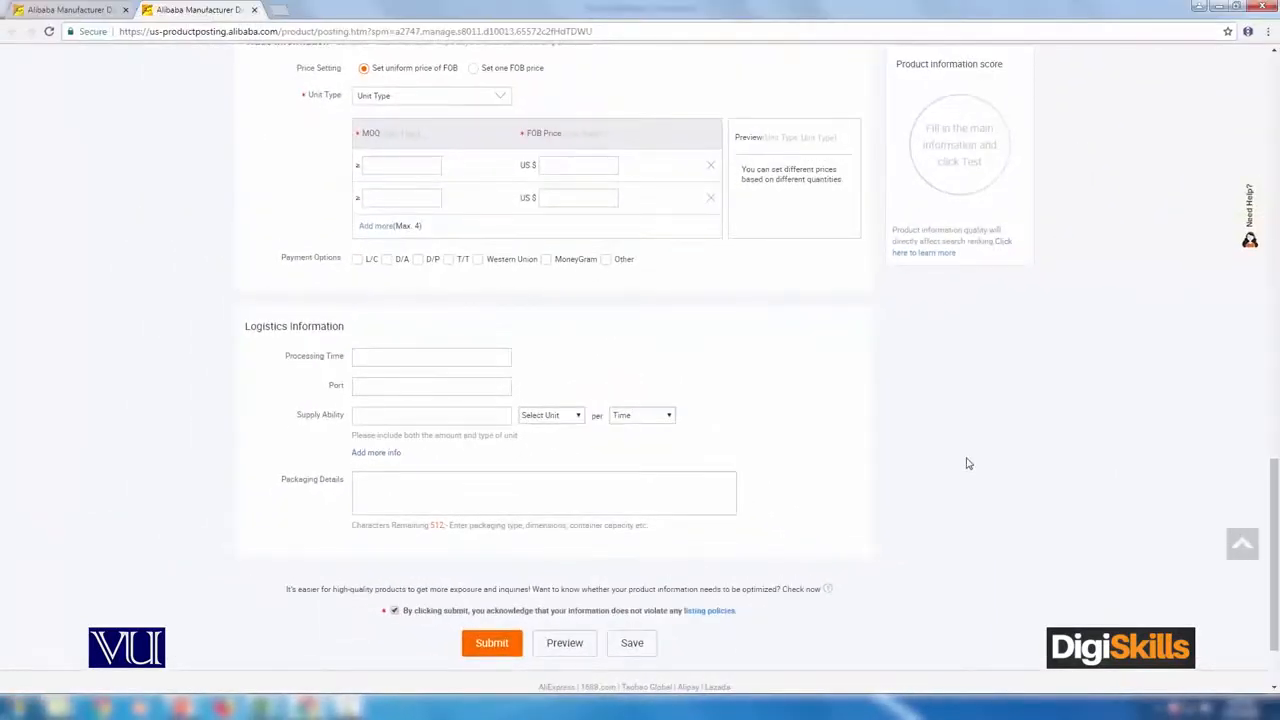
left_click(432, 356)
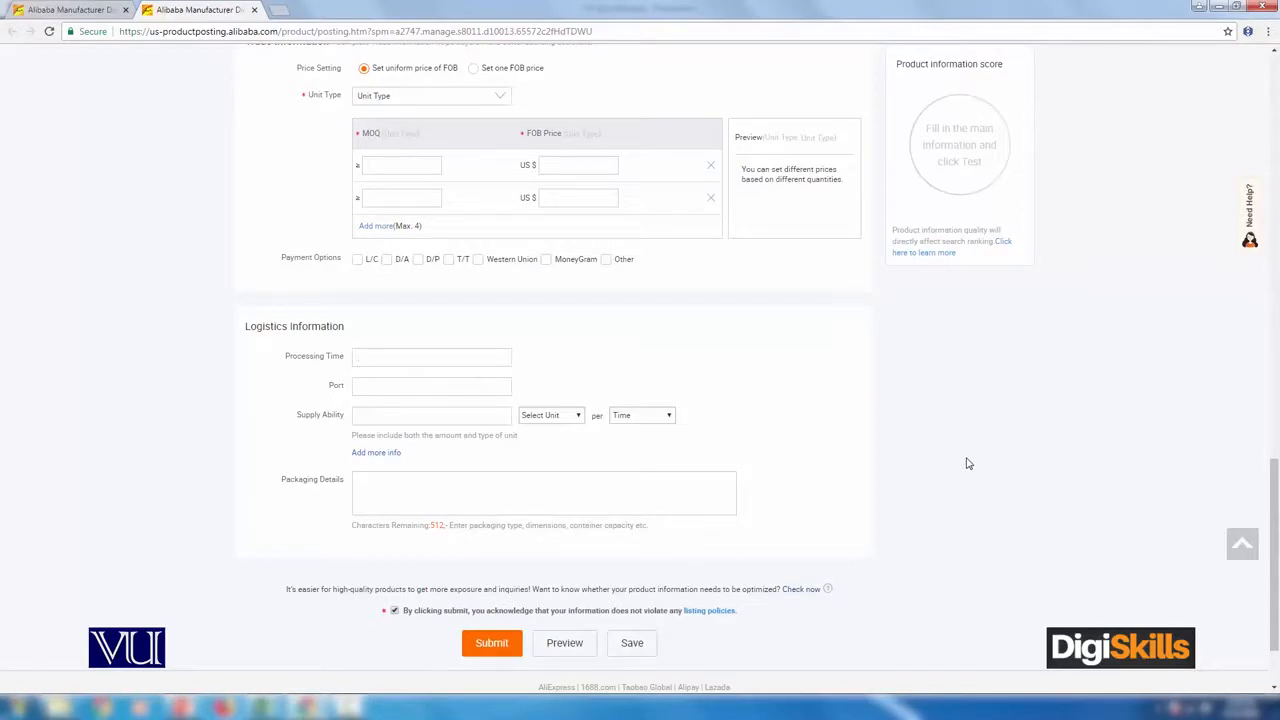
left_click(432, 356)
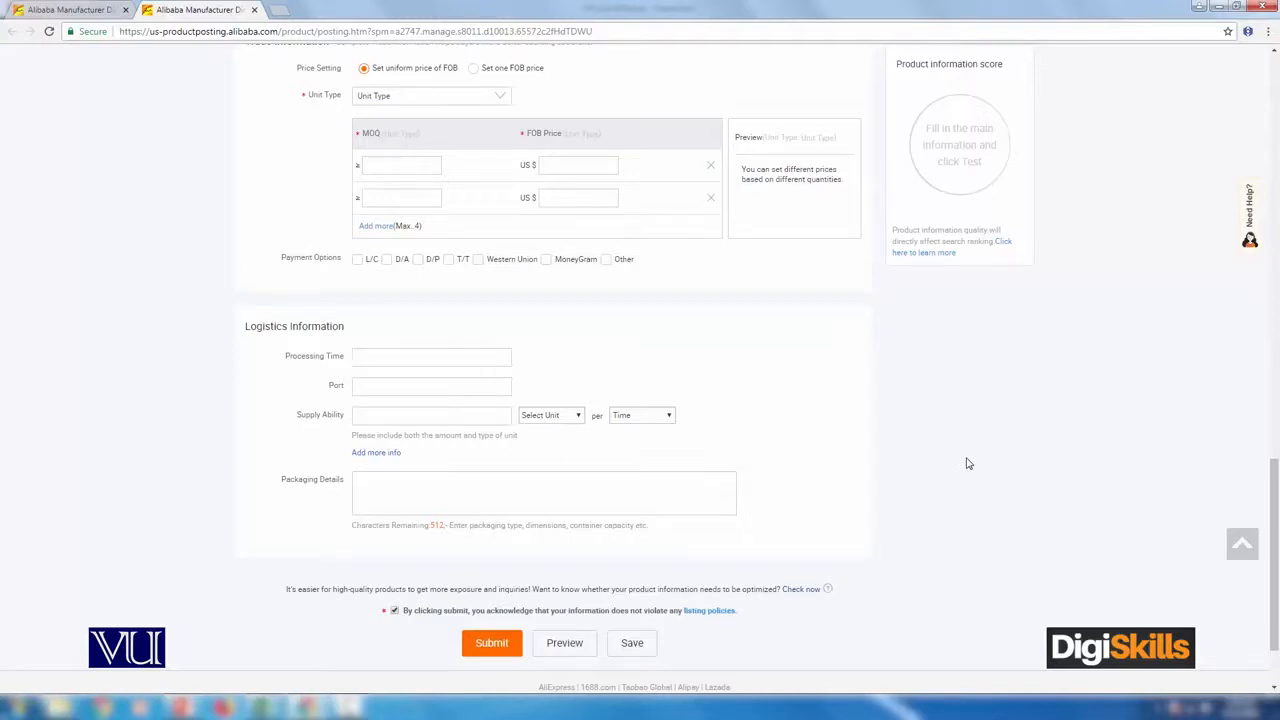
left_click(432, 356)
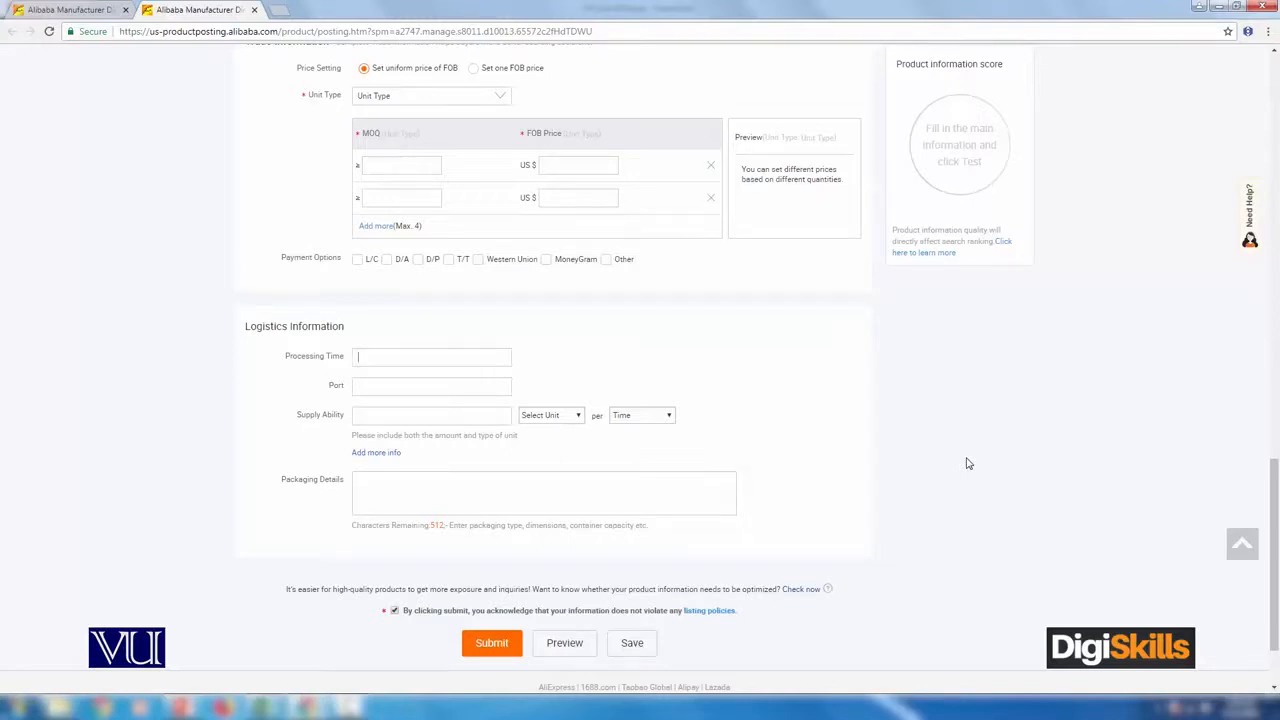